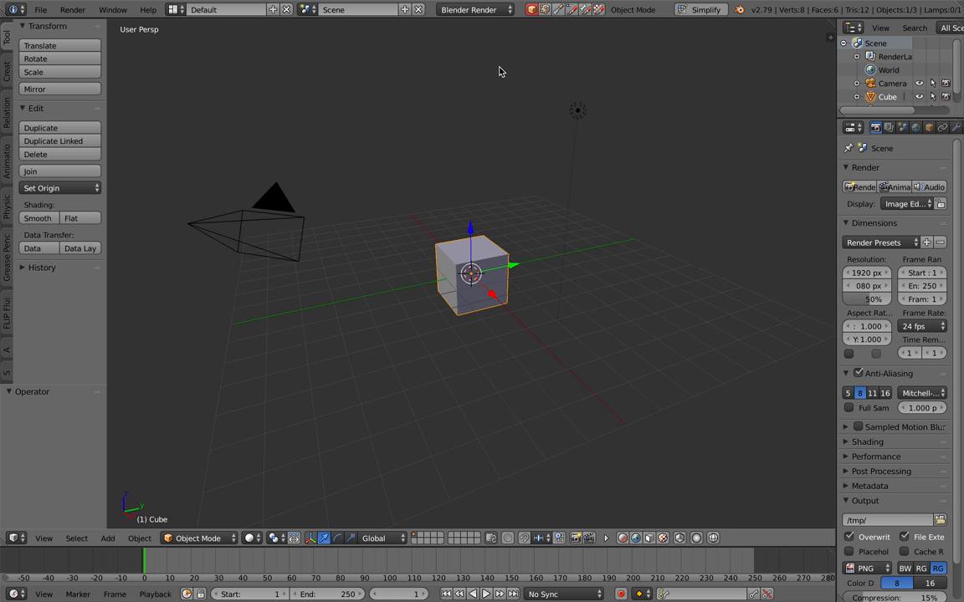
pyautogui.moveTo(502, 147)
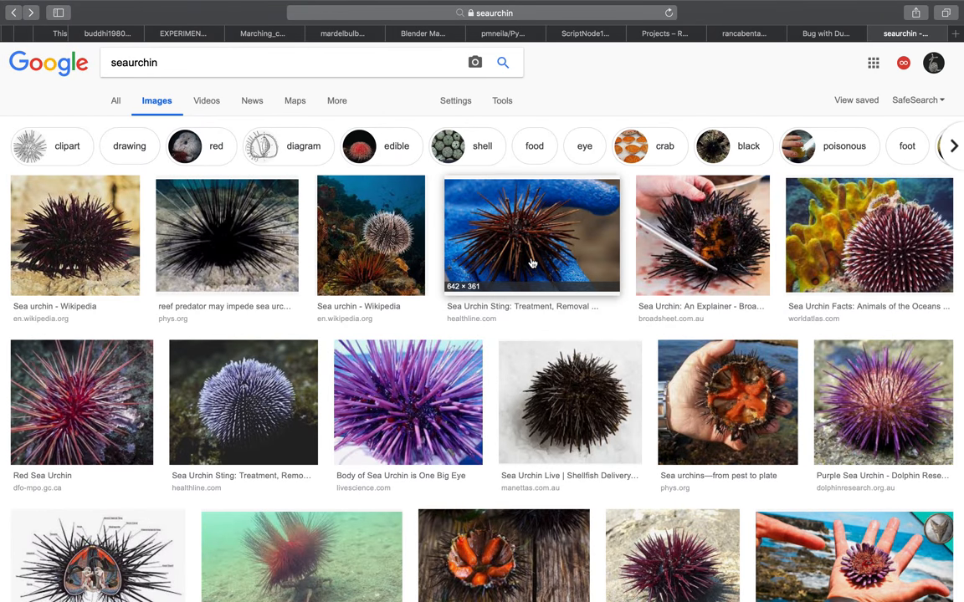
pyautogui.moveTo(408, 392)
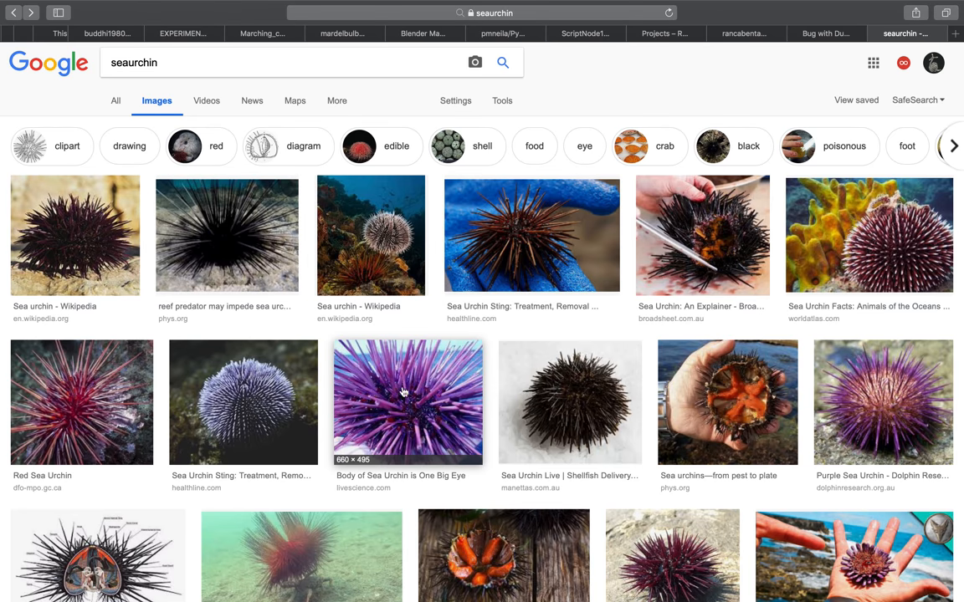
# Step: Switch to the Compositing layout and begin a Sverchok NodeTree in the node editor
pyautogui.scroll(-3)
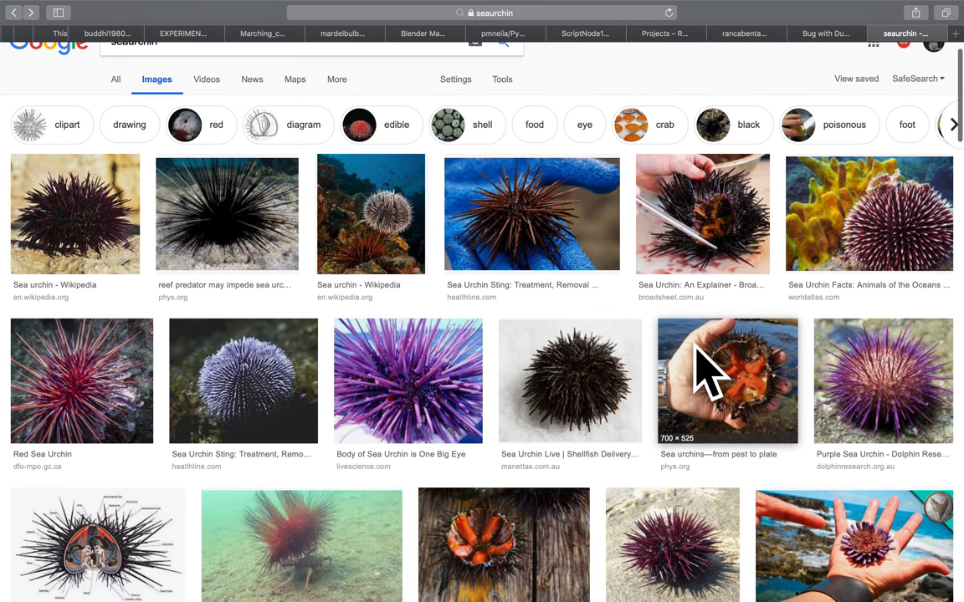
pyautogui.scroll(-3)
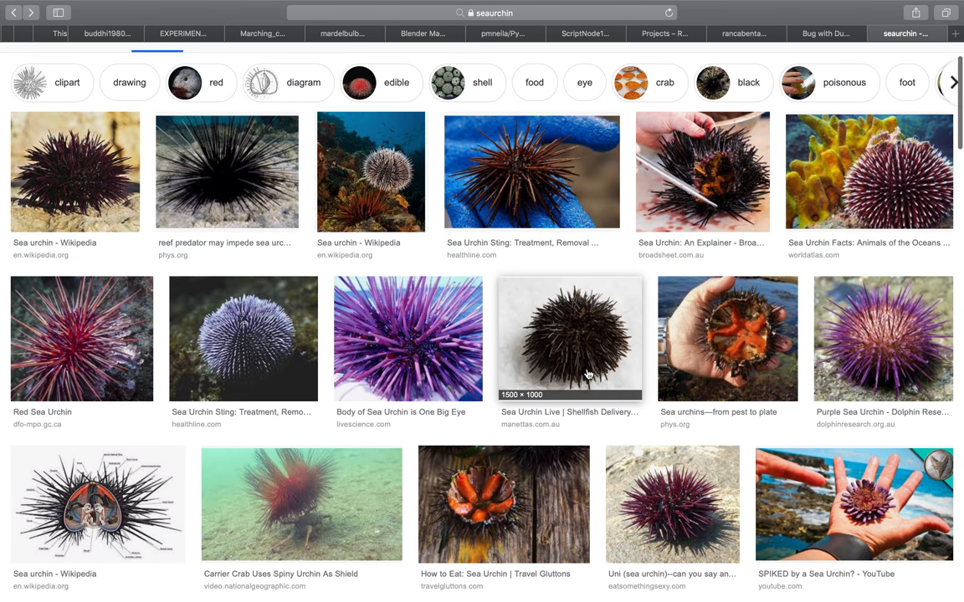
pyautogui.scroll(-3)
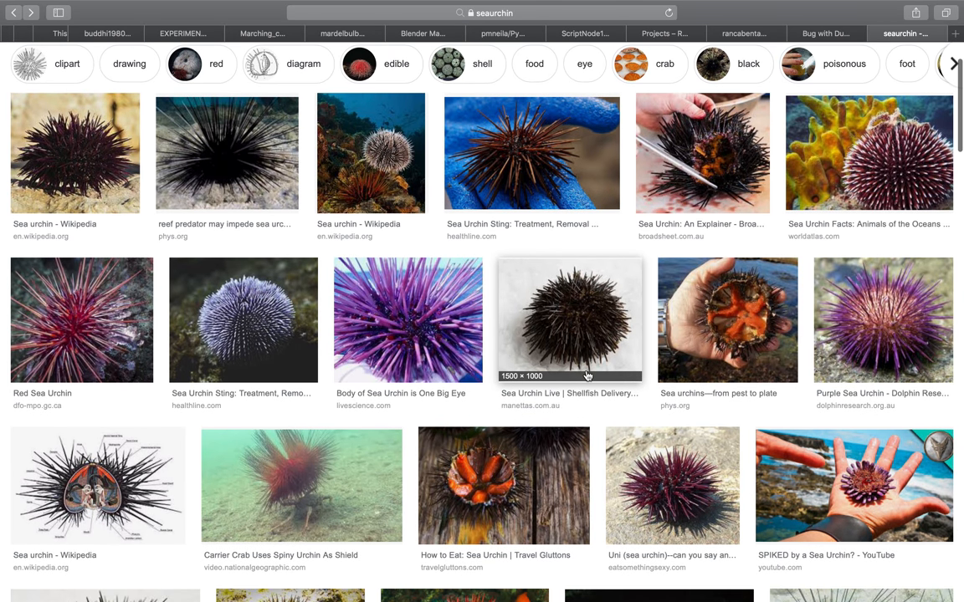
pyautogui.scroll(-3)
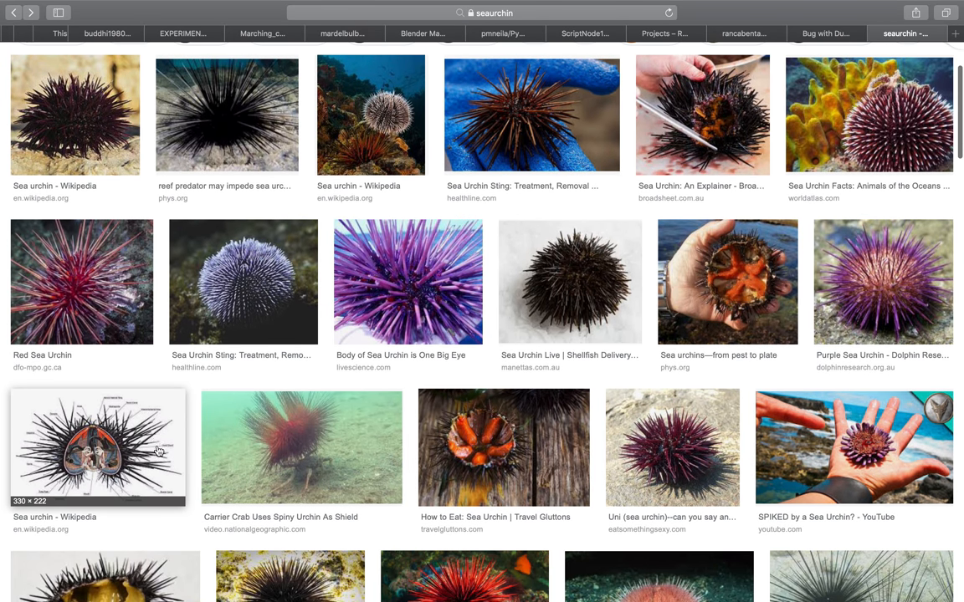
pyautogui.scroll(-3)
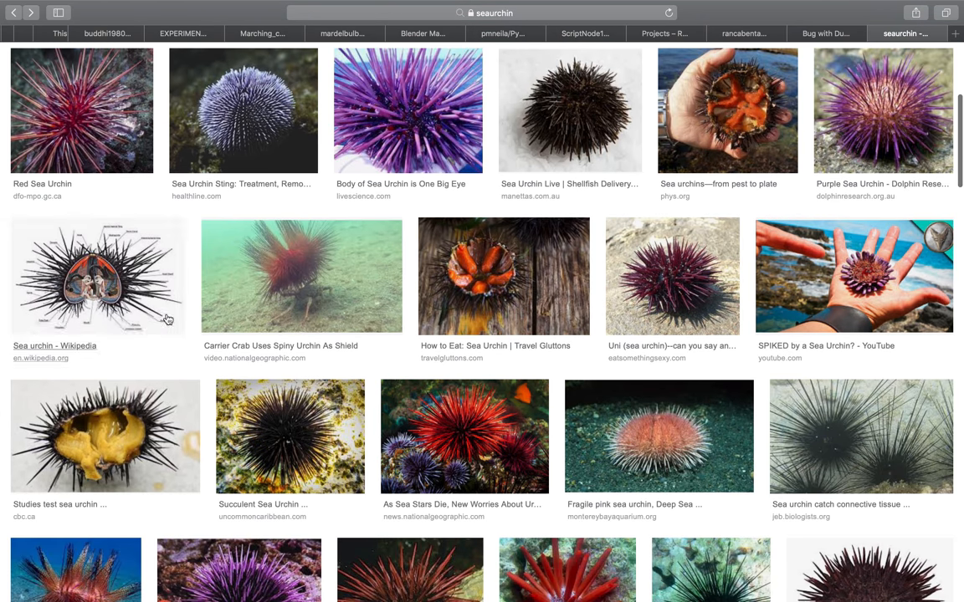
pyautogui.moveTo(526, 332)
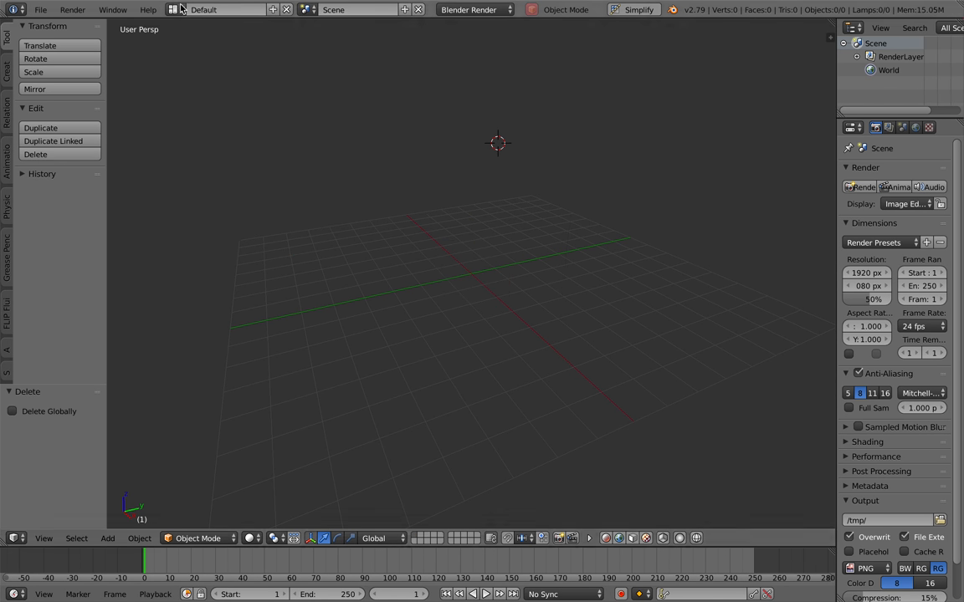
pyautogui.click(226, 10)
pyautogui.write('dup')
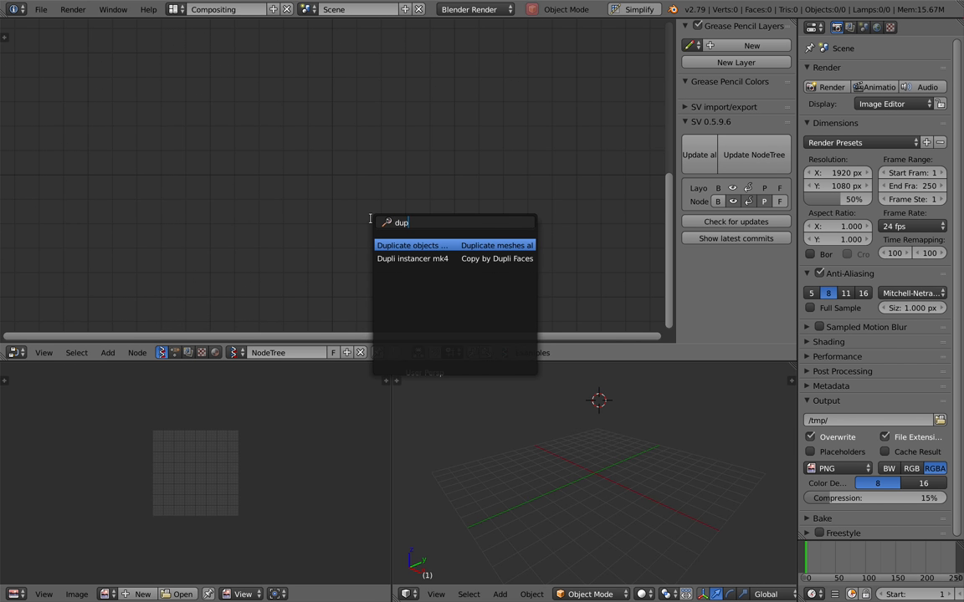
# Step: Add a Dupli instancer mk4 node and a Mesh instancer node via node search
pyautogui.click(411, 258)
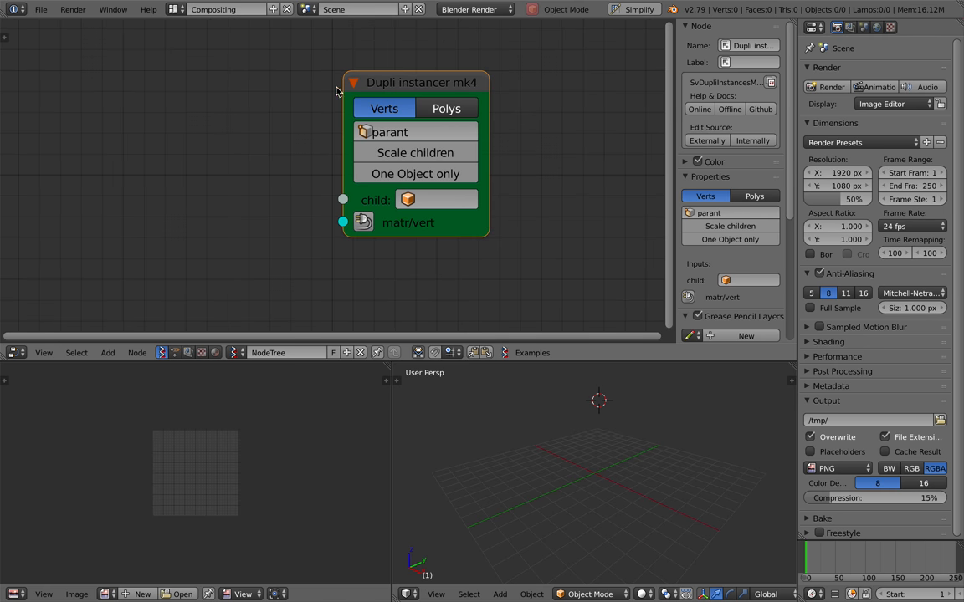
pyautogui.write('mesh')
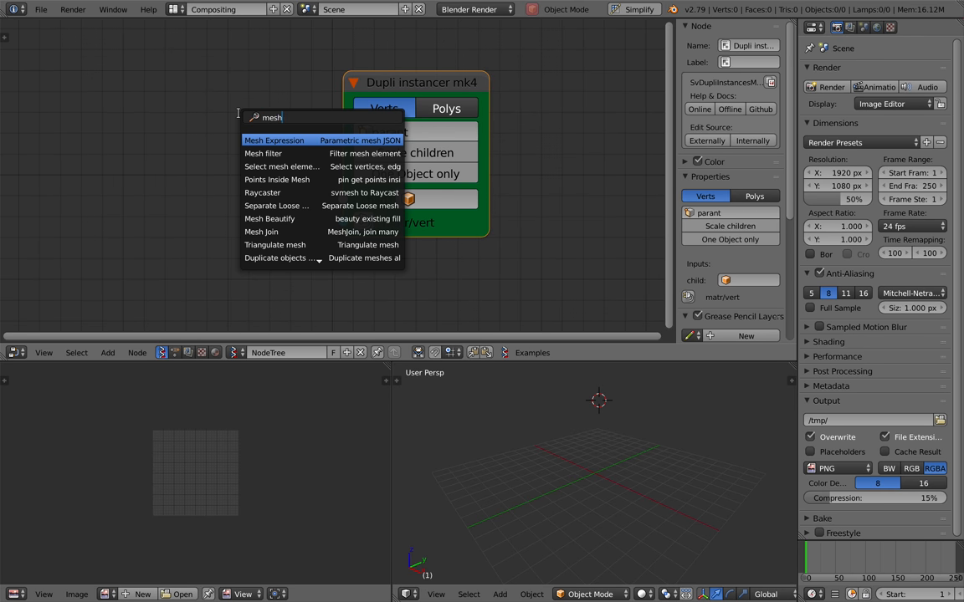
pyautogui.write('in')
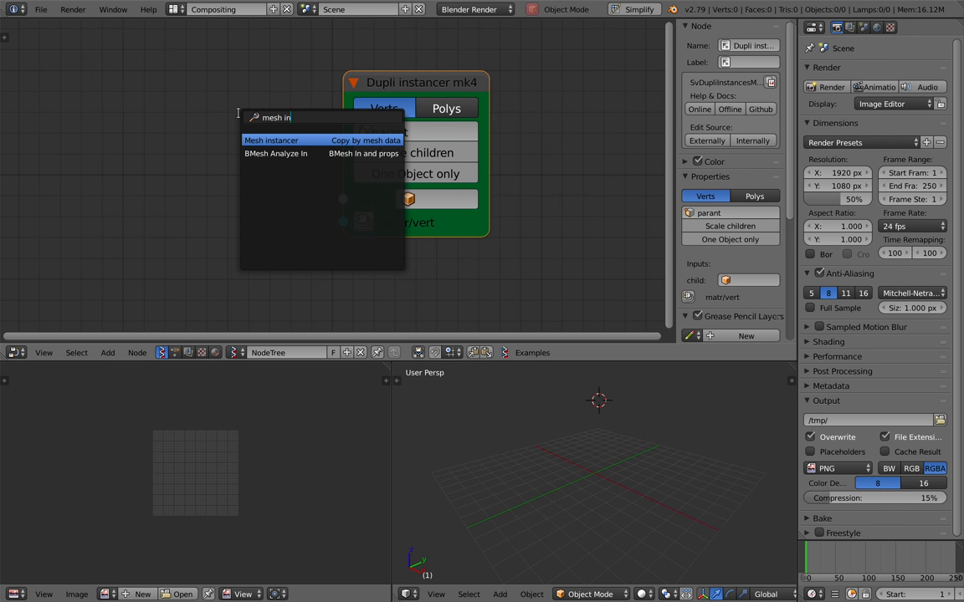
pyautogui.click(272, 140)
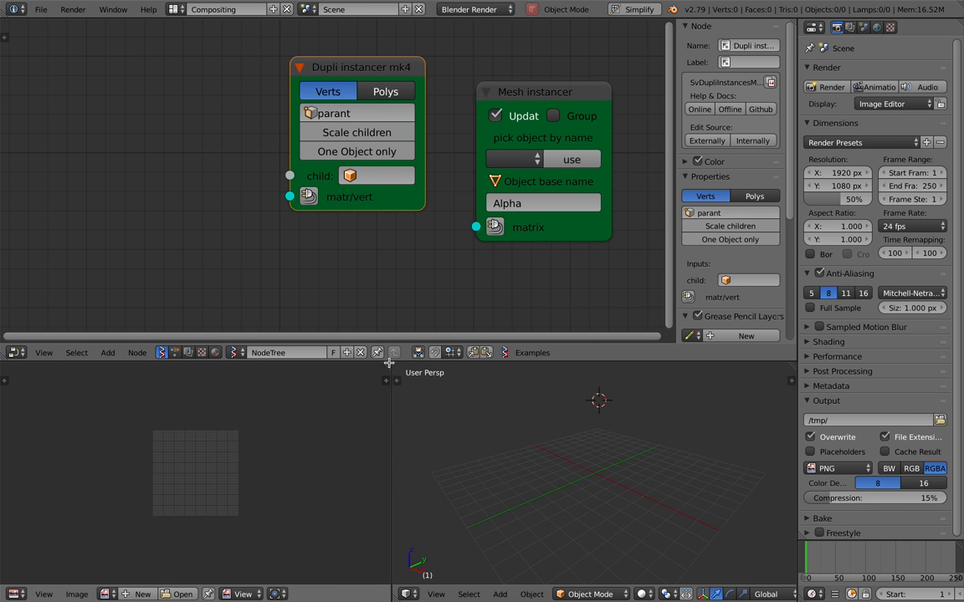
pyautogui.moveTo(394, 367)
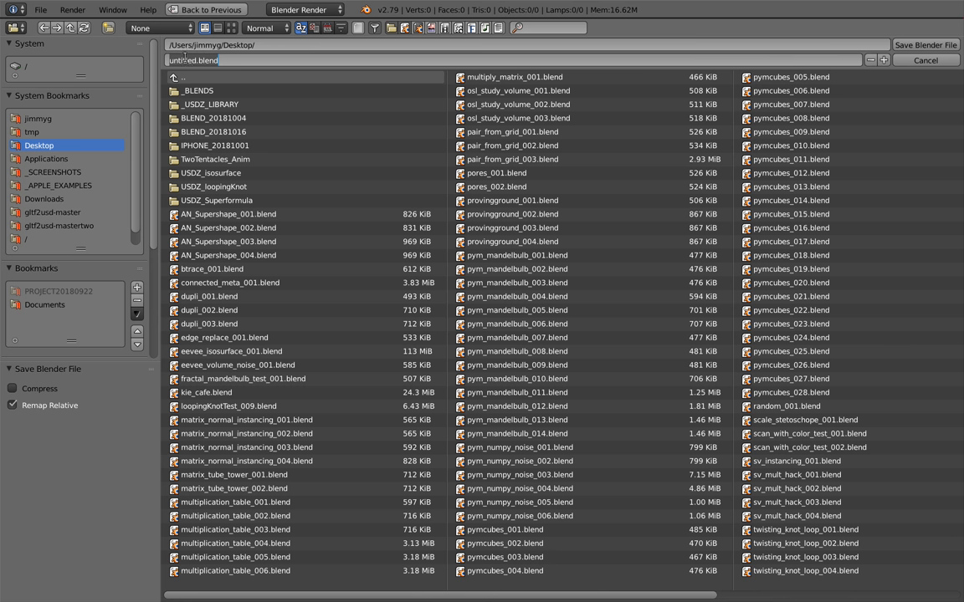
# Step: Save the project to the Desktop as sv_urchin_001.blend
pyautogui.write('sv_ur.blend')
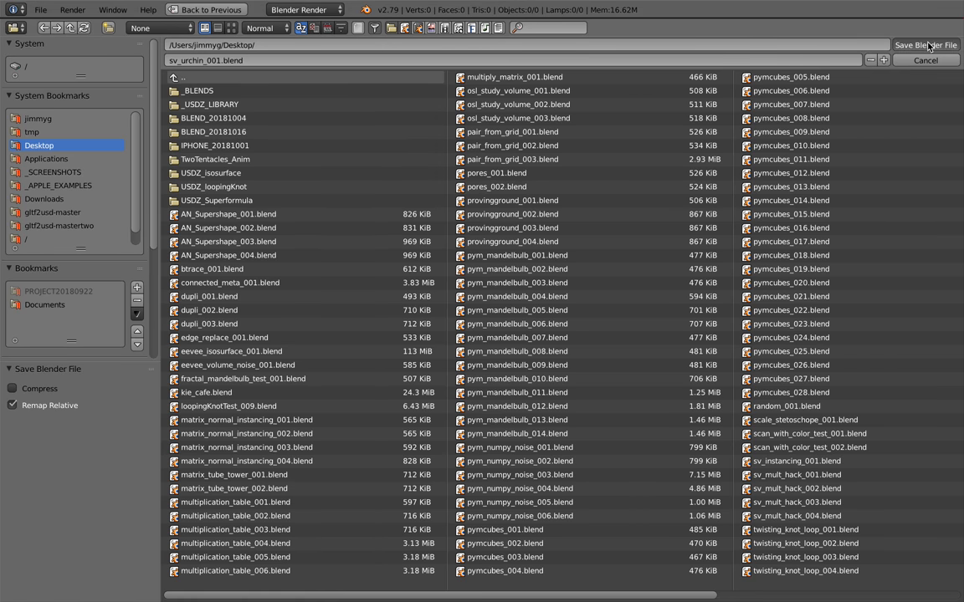
pyautogui.click(924, 60)
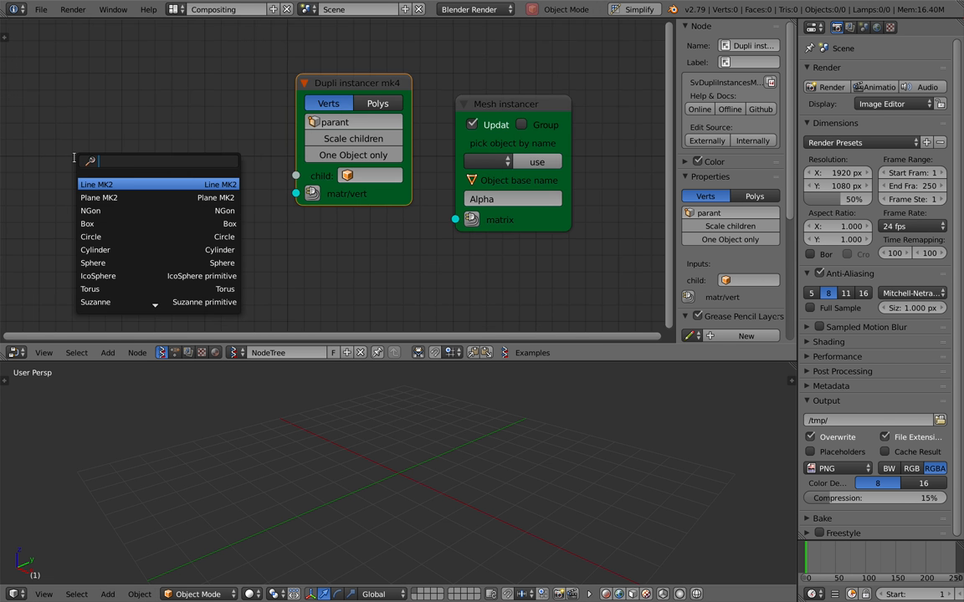
# Step: Add Cylinder and IcoSphere generator nodes to the tree
pyautogui.click(94, 249)
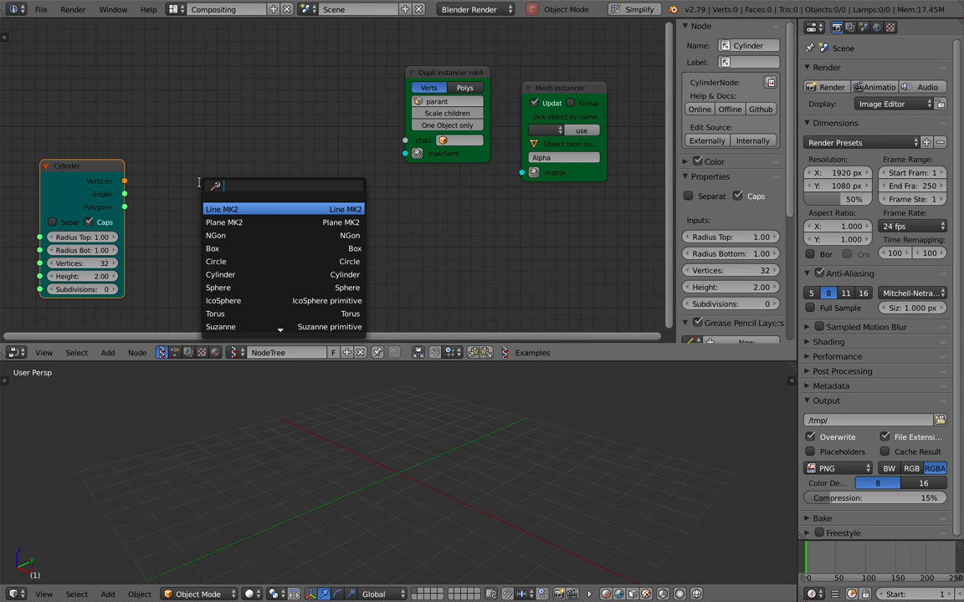
pyautogui.write('ic')
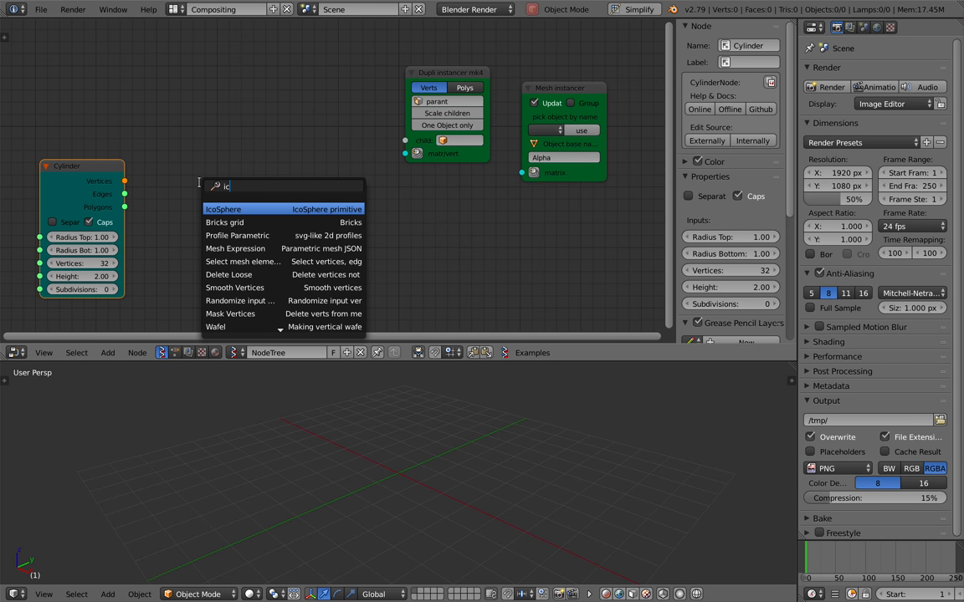
pyautogui.click(222, 208)
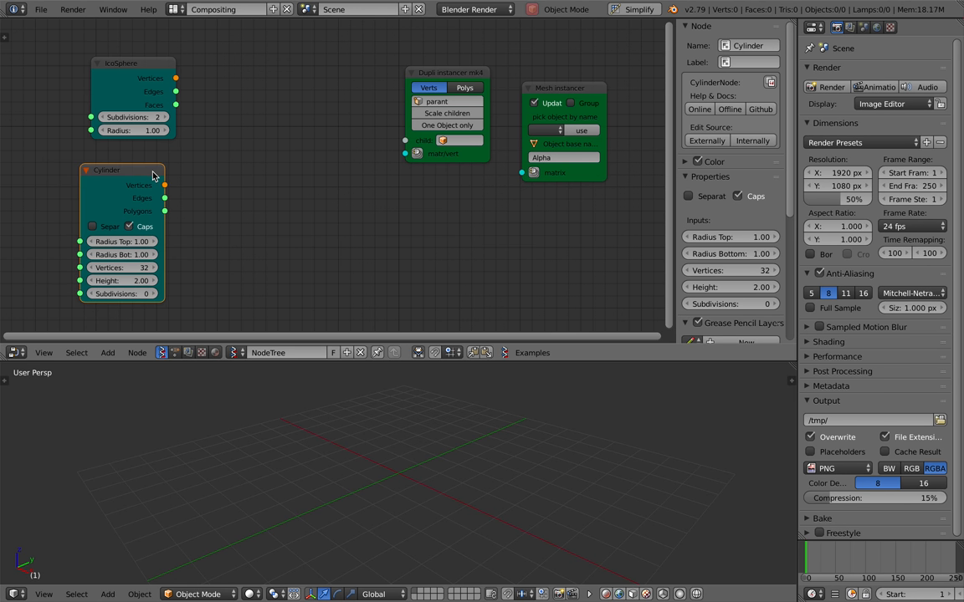
pyautogui.moveTo(218, 189)
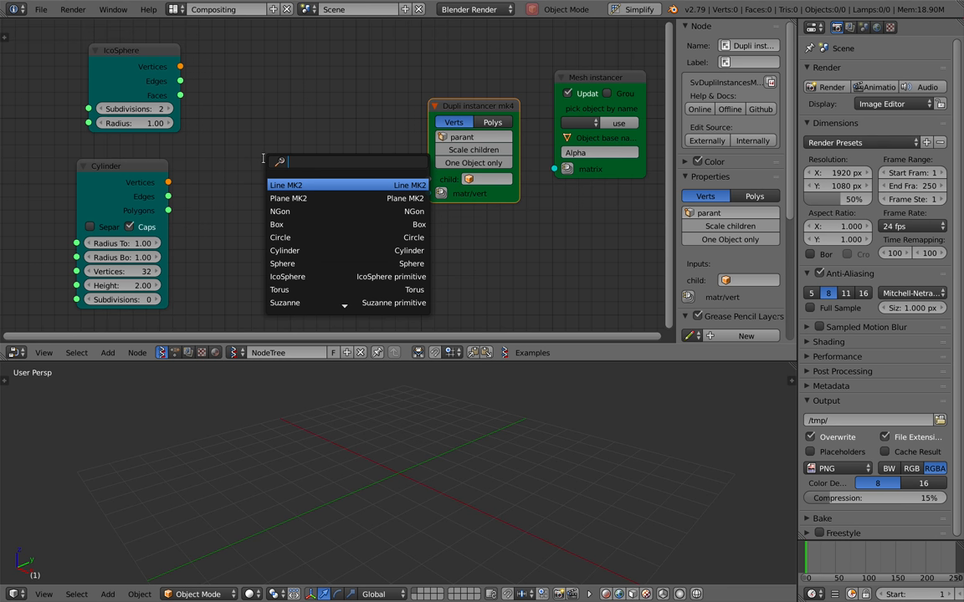
# Step: Add Matrix Track To and Matrix normal nodes and arrange them beside the generators
pyautogui.write('trac')
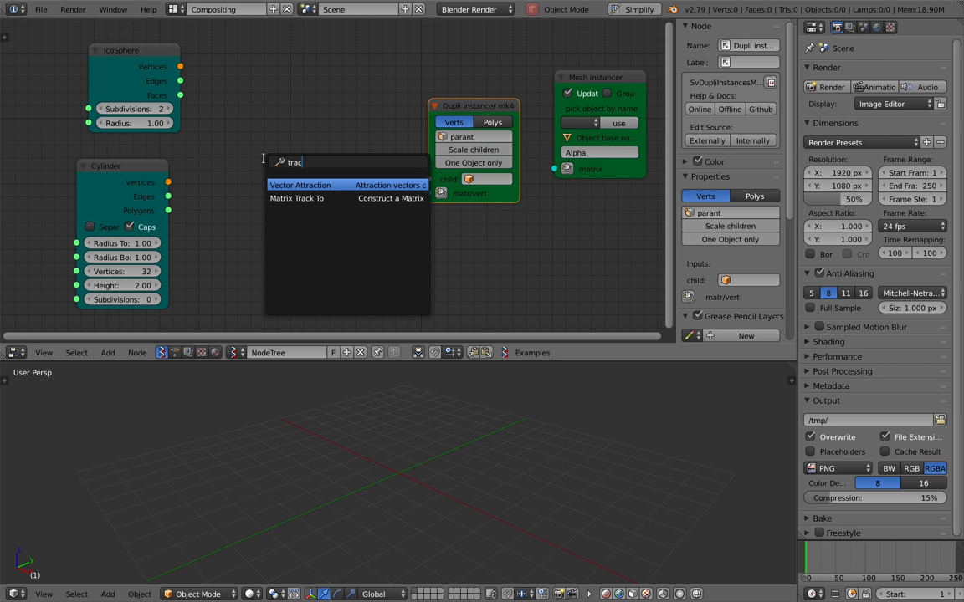
pyautogui.click(297, 198)
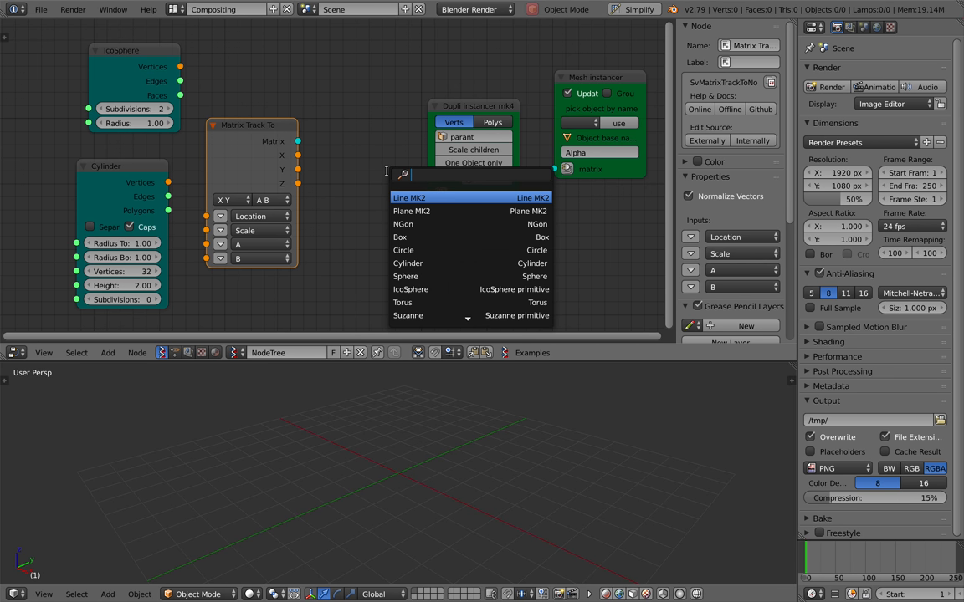
pyautogui.write('matrix')
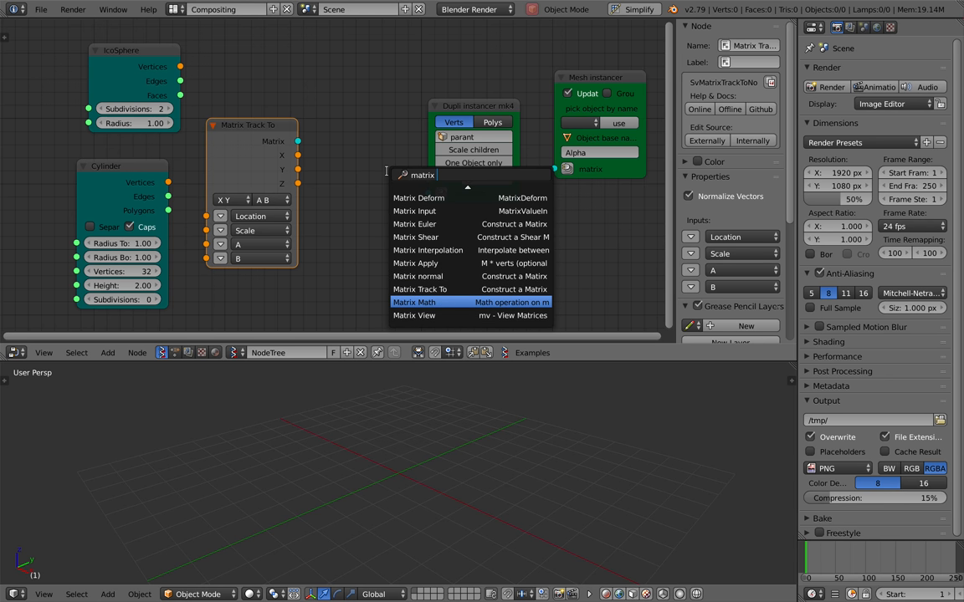
pyautogui.scroll(3)
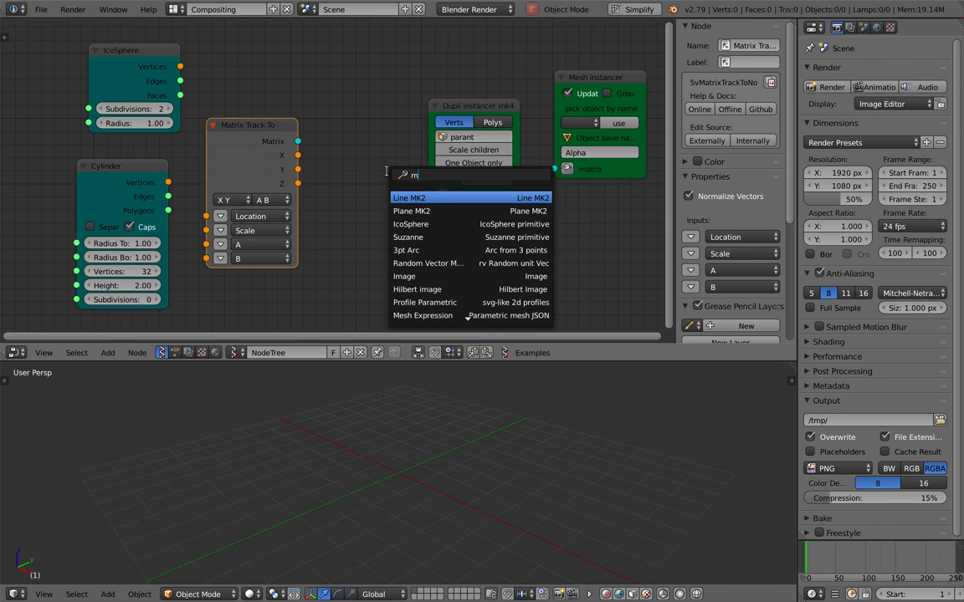
pyautogui.write('atrix no')
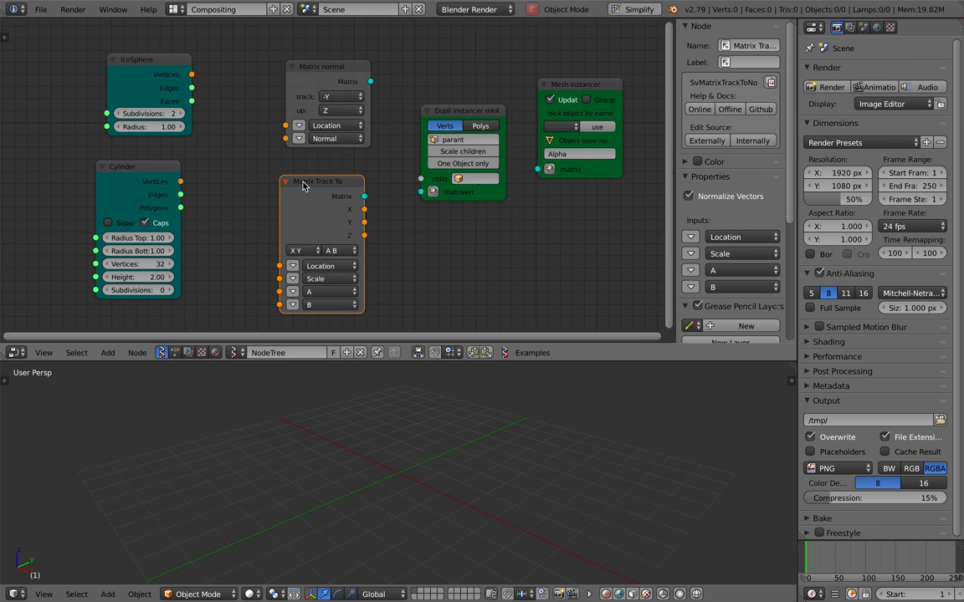
pyautogui.click(149, 60)
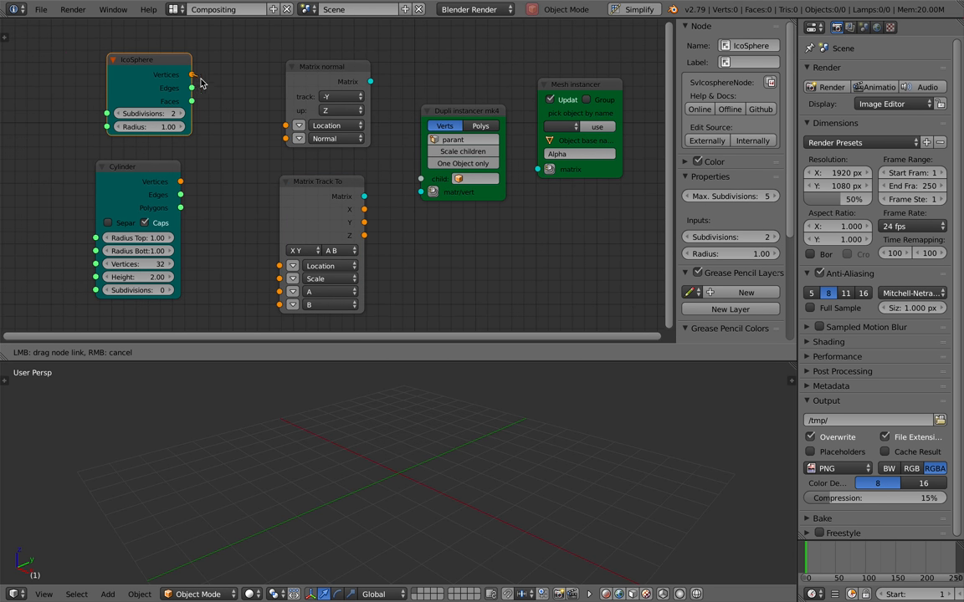
# Step: Wire IcoSphere and Cylinder through the matrix nodes into a Viewer BMesh so cylinders stud the sphere
pyautogui.moveTo(193, 74); pyautogui.dragTo(285, 125)
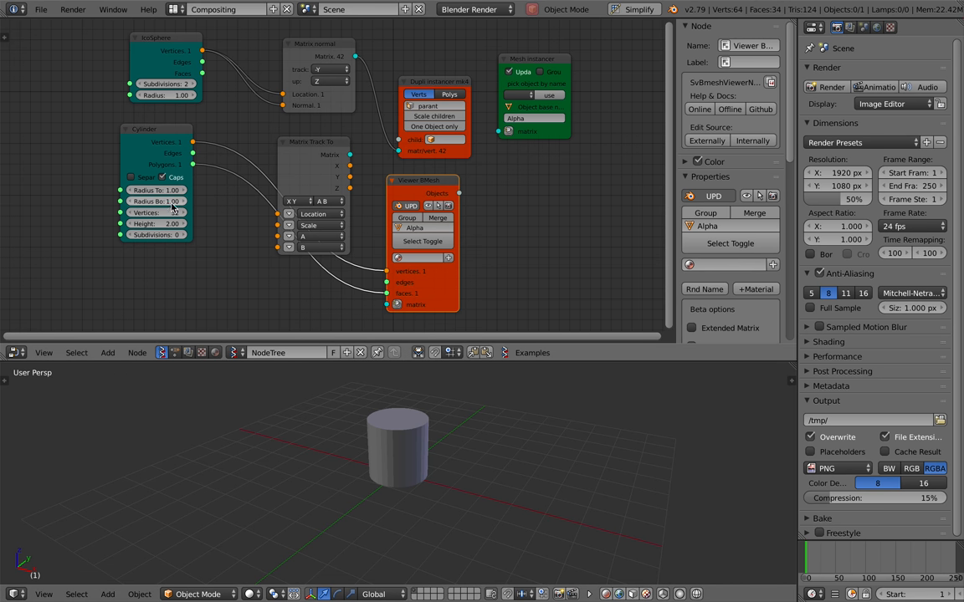
pyautogui.moveTo(176, 191); pyautogui.dragTo(151, 191)
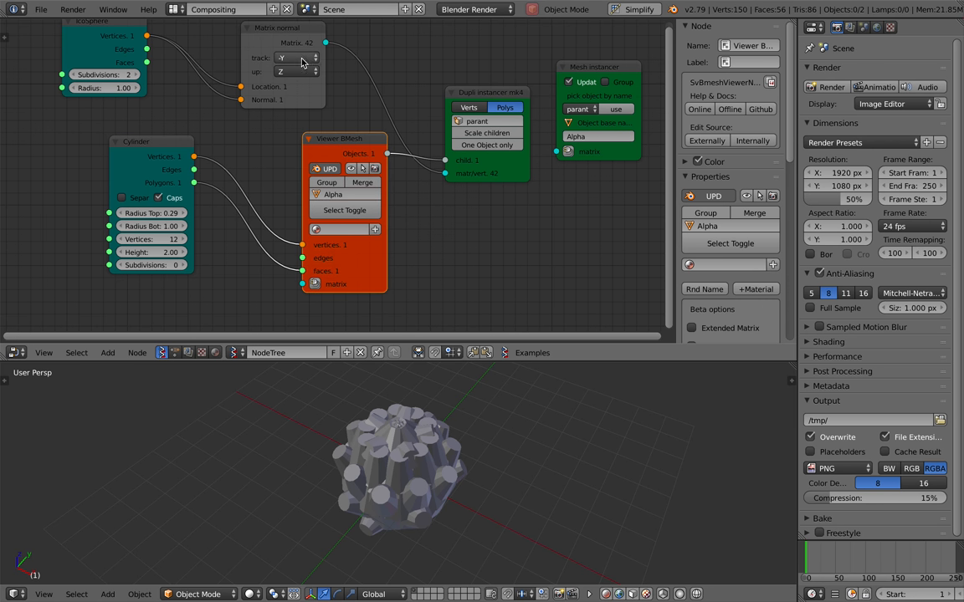
# Step: Save over the existing sv_urchin file
pyautogui.click(293, 57)
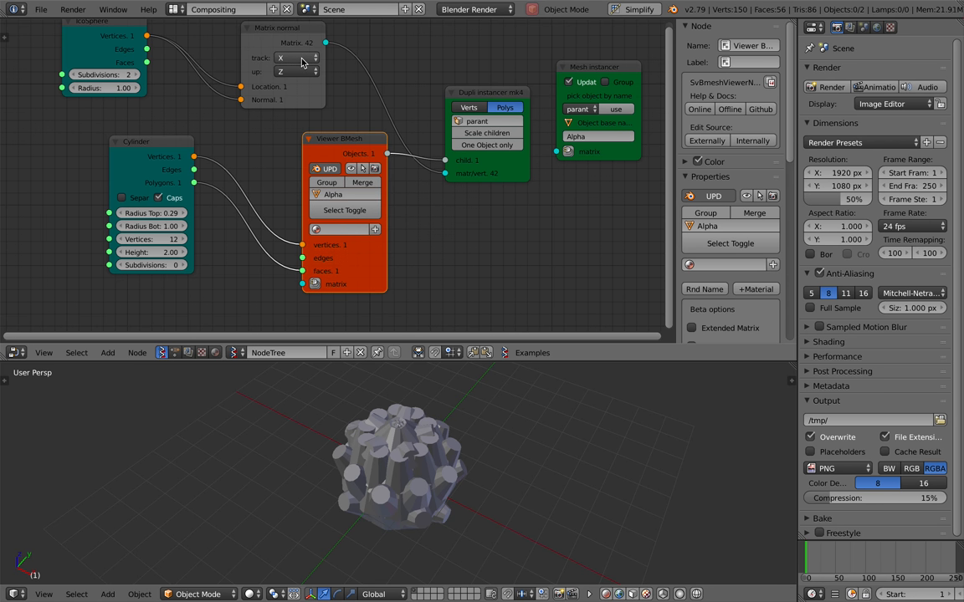
pyautogui.click(293, 57)
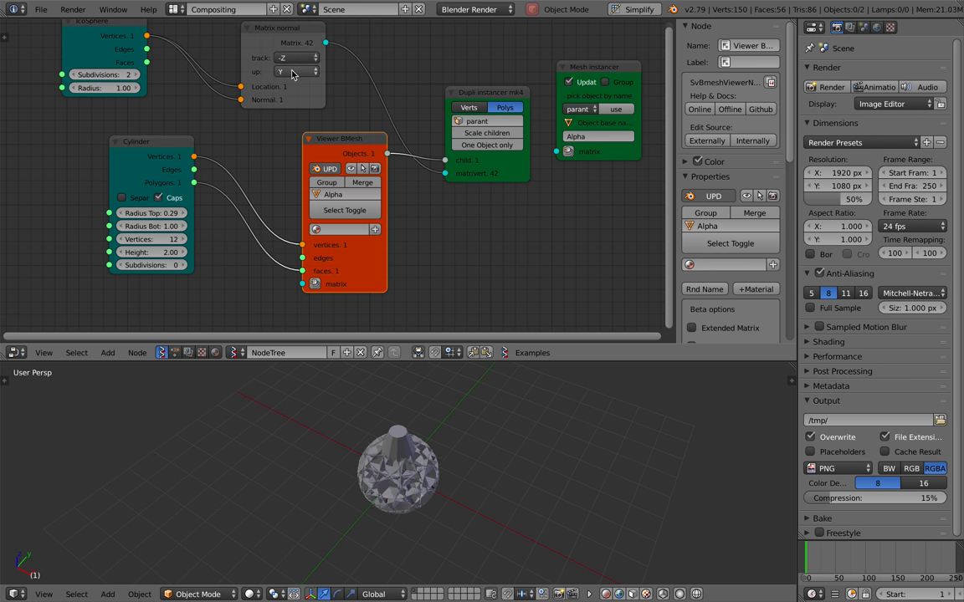
pyautogui.click(296, 57)
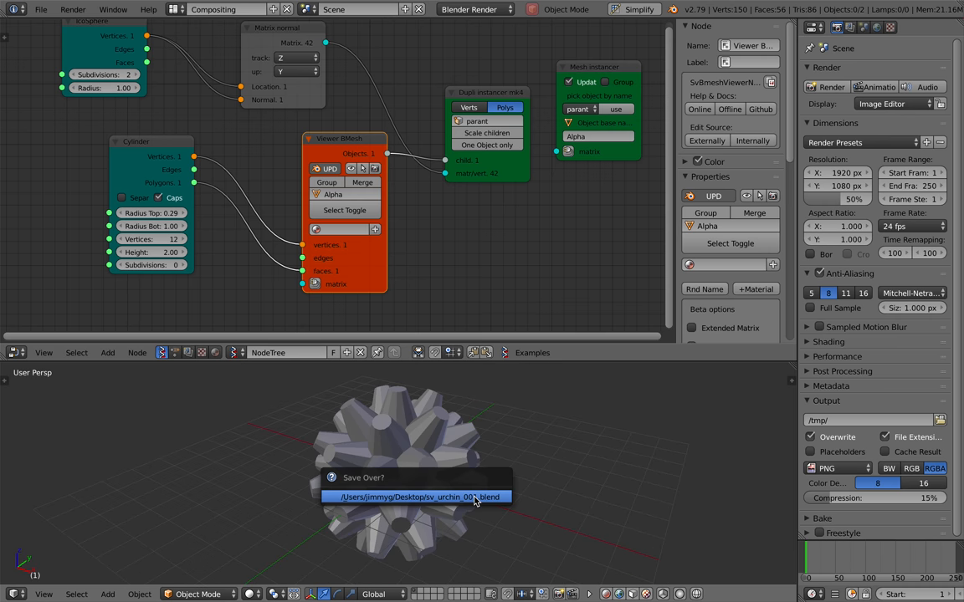
pyautogui.click(415, 497)
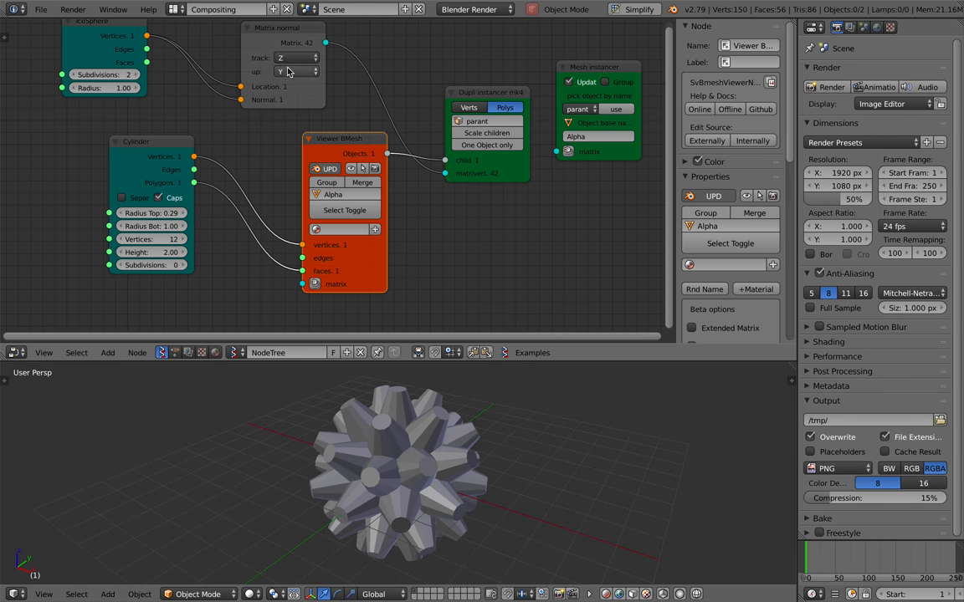
# Step: Set the Matrix normal track axis to Z so the cylinder spikes radiate outward
pyautogui.click(294, 57)
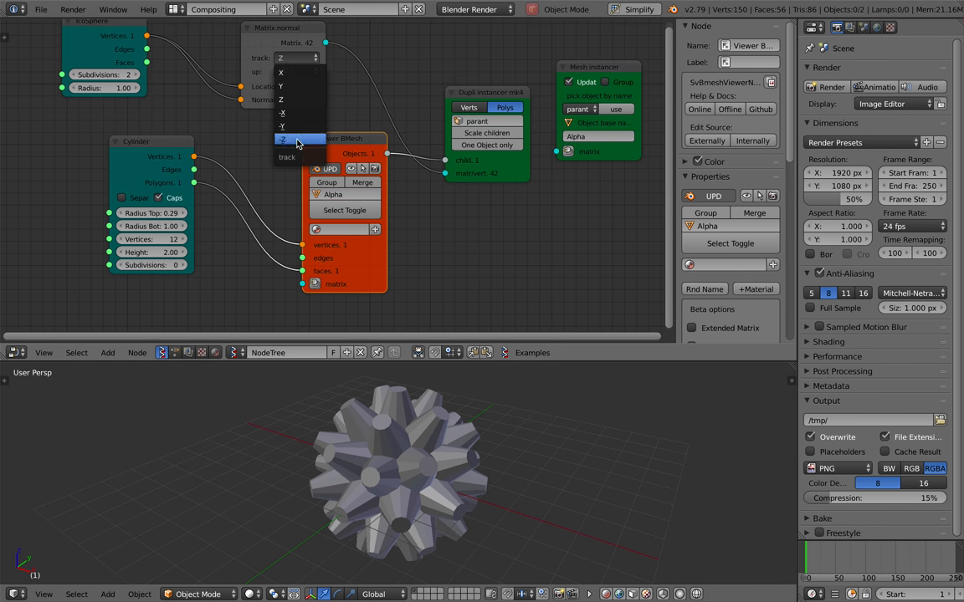
pyautogui.click(281, 139)
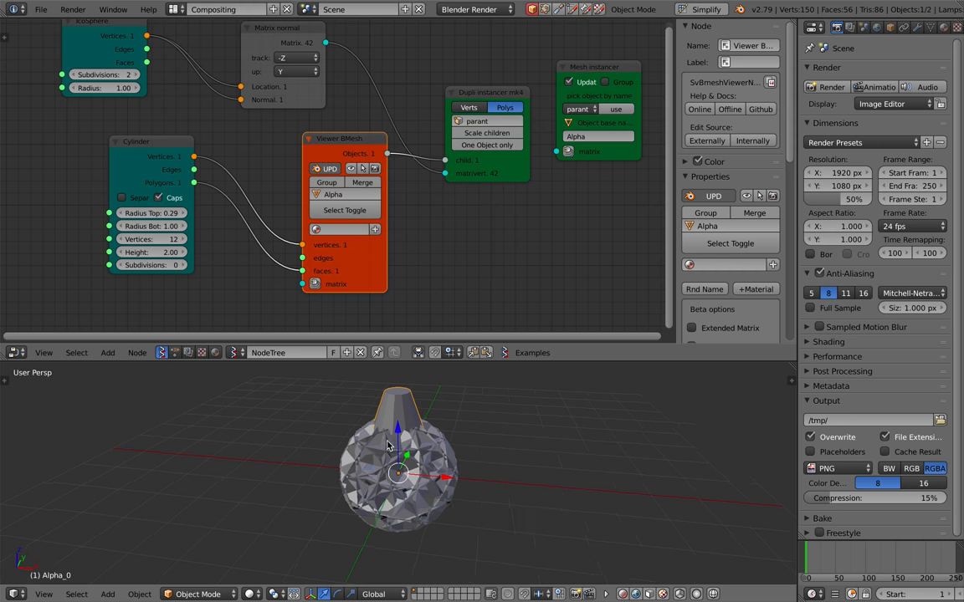
pyautogui.click(295, 57)
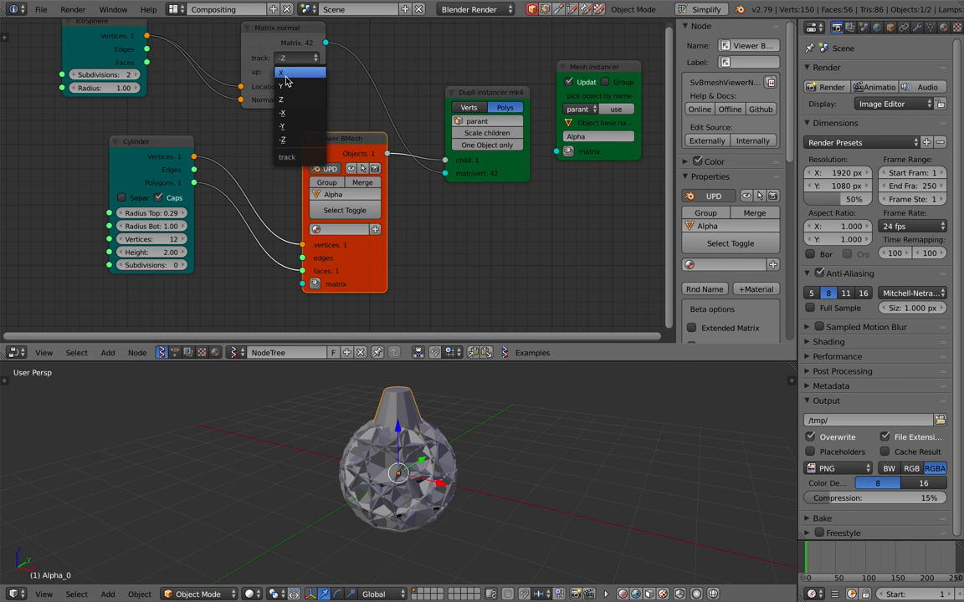
pyautogui.click(282, 99)
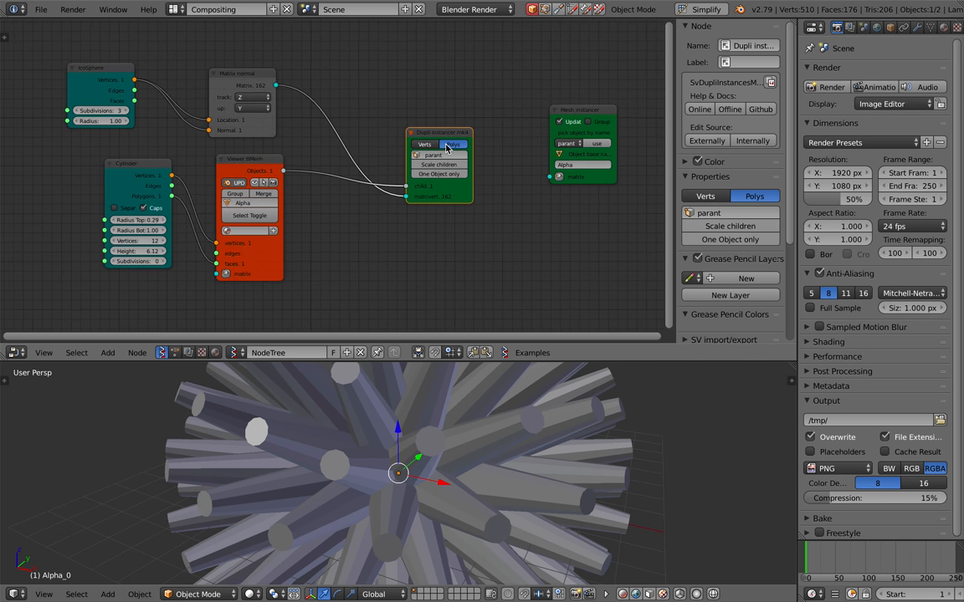
# Step: Add a Matrix Multiply node between Matrix normal and the Dupli instancer for thin, dense spikes
pyautogui.press('ctrl+s')
pyautogui.write('matrix tra')
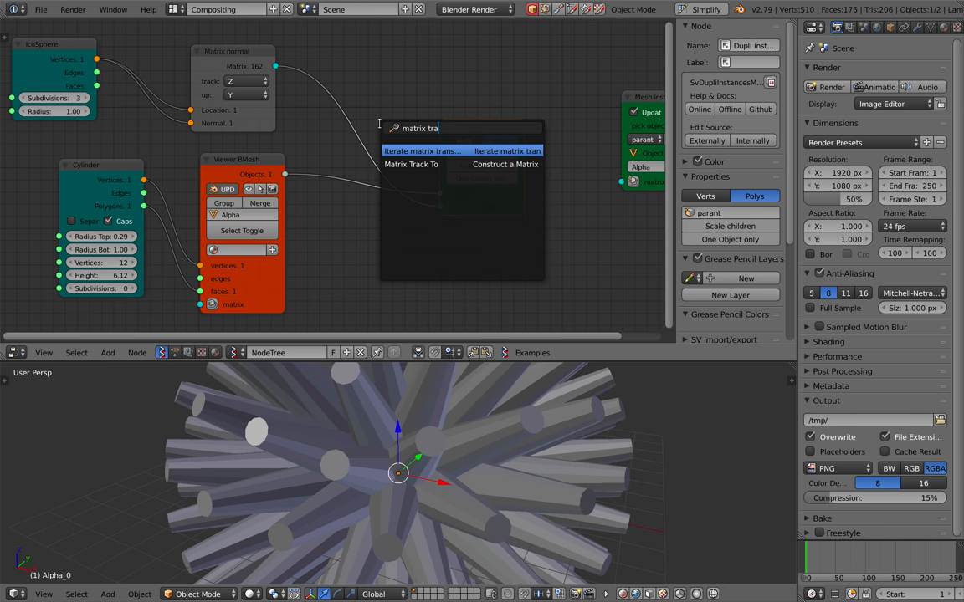
pyautogui.press('backspace')
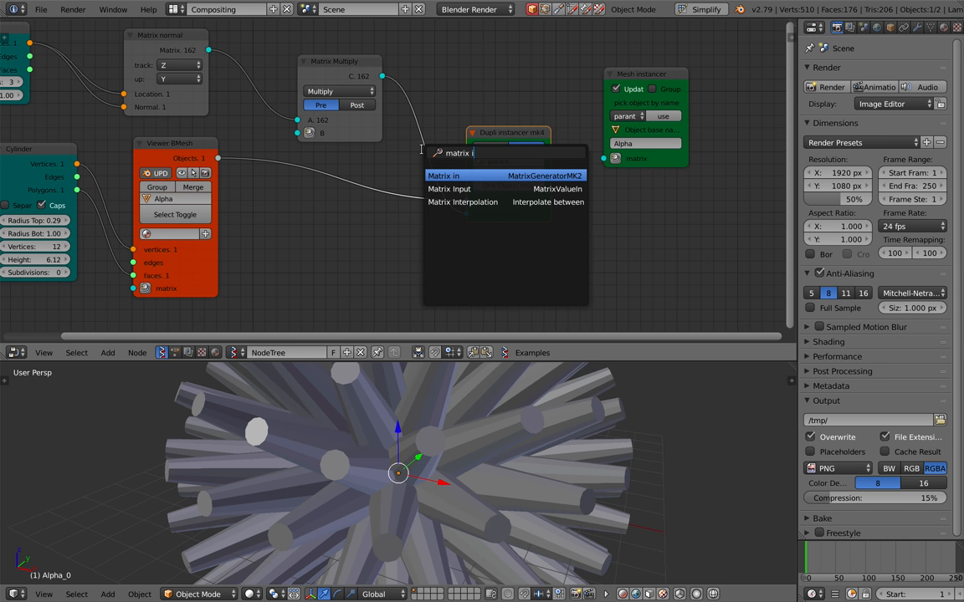
pyautogui.click(443, 175)
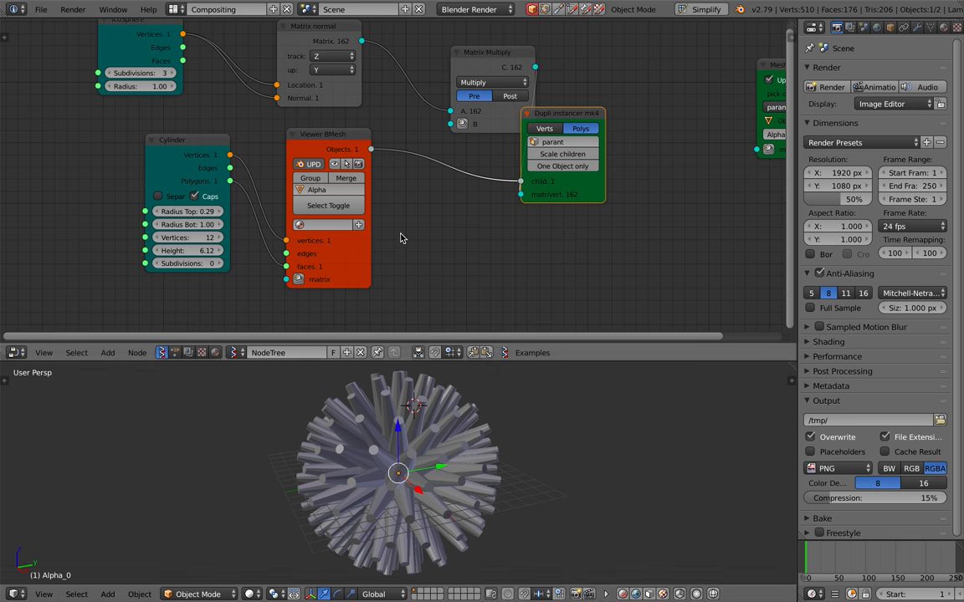
pyautogui.click(40, 10)
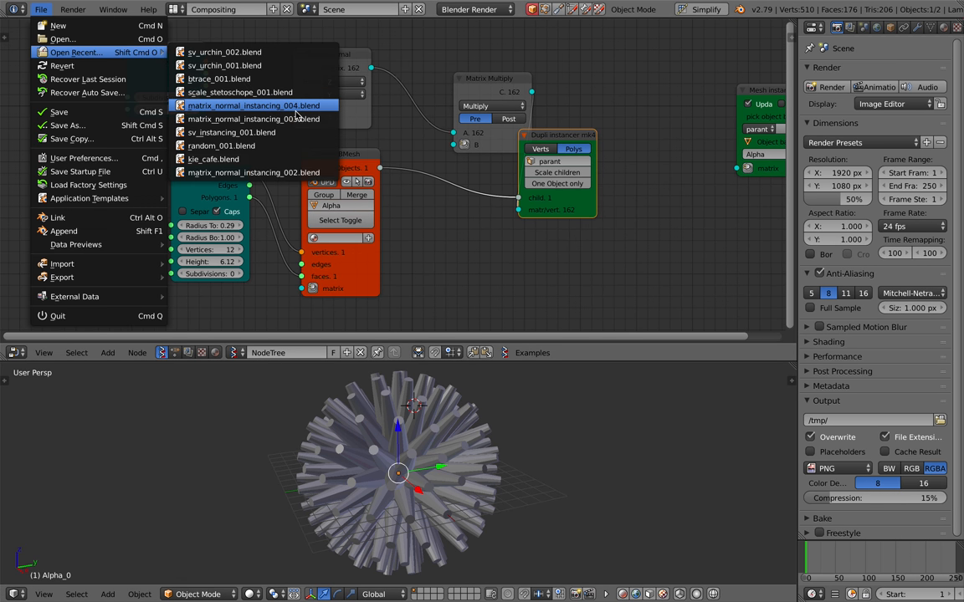
# Step: Open matrix_normal_instancing_004.blend from the recent files
pyautogui.click(254, 106)
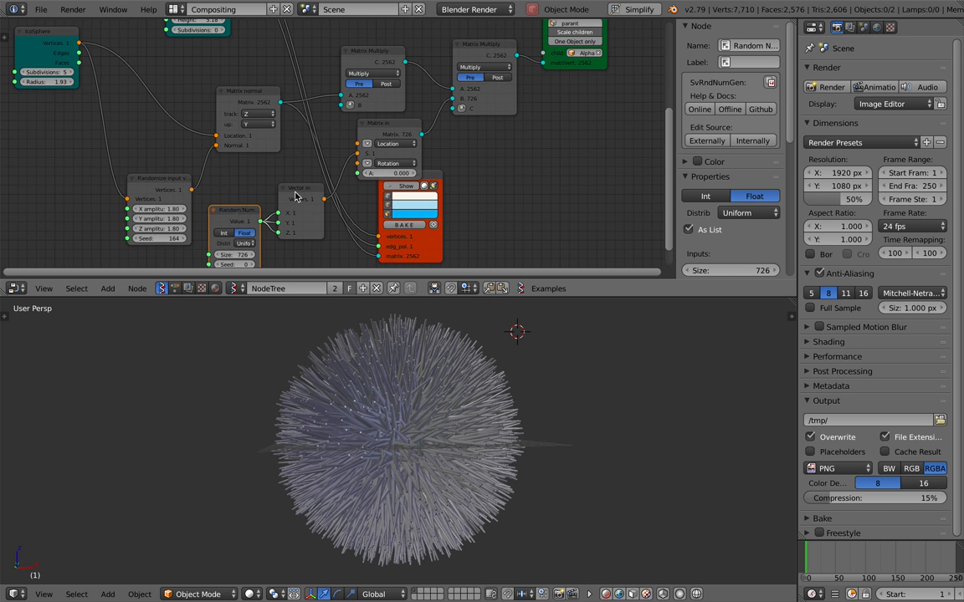
pyautogui.click(393, 128)
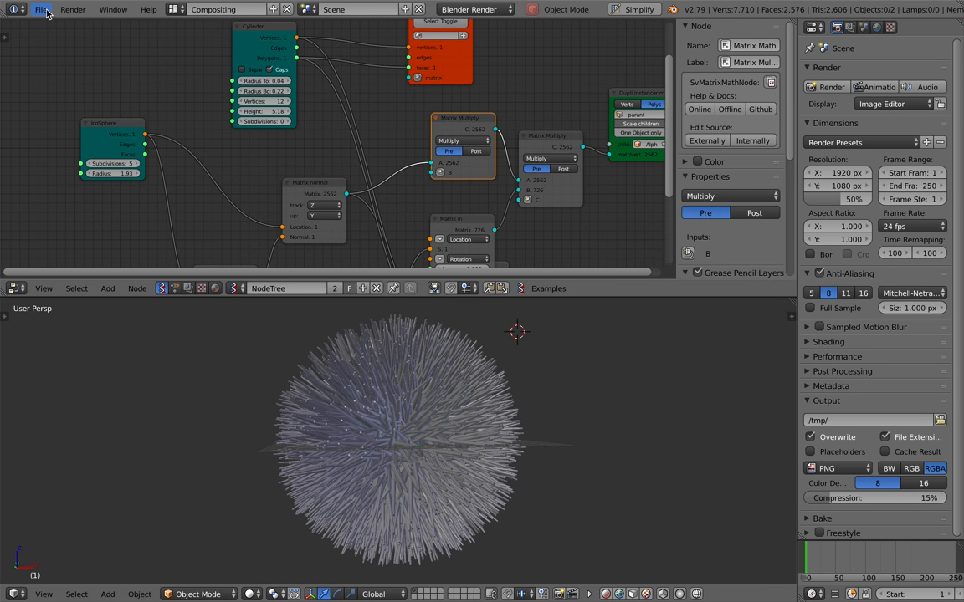
# Step: Open sv_urchin_002.blend from the recent files
pyautogui.click(40, 11)
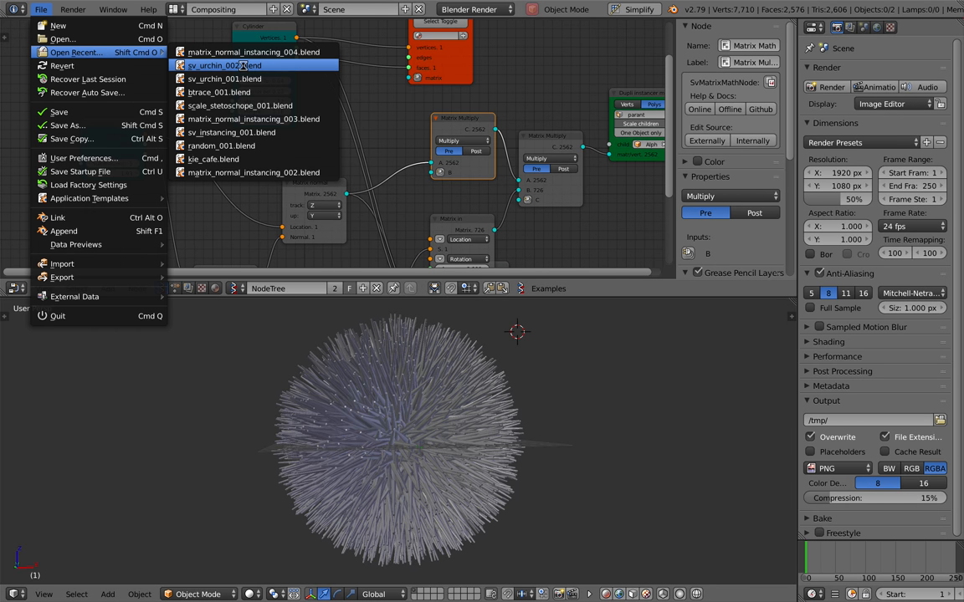
pyautogui.click(224, 66)
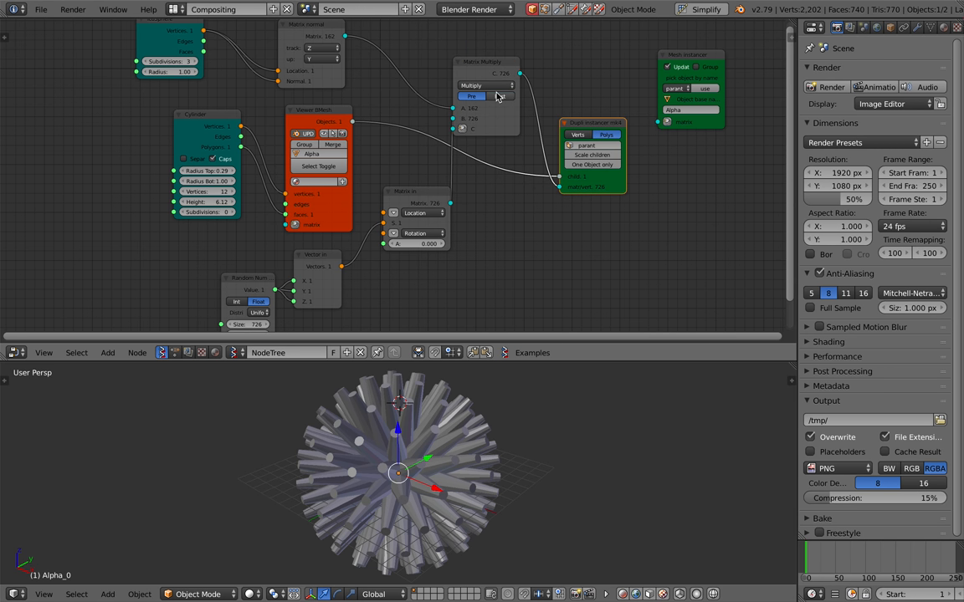
# Step: Adjust the Random Number node's float range for varied spike lengths and enable Matcap shading
pyautogui.click(498, 96)
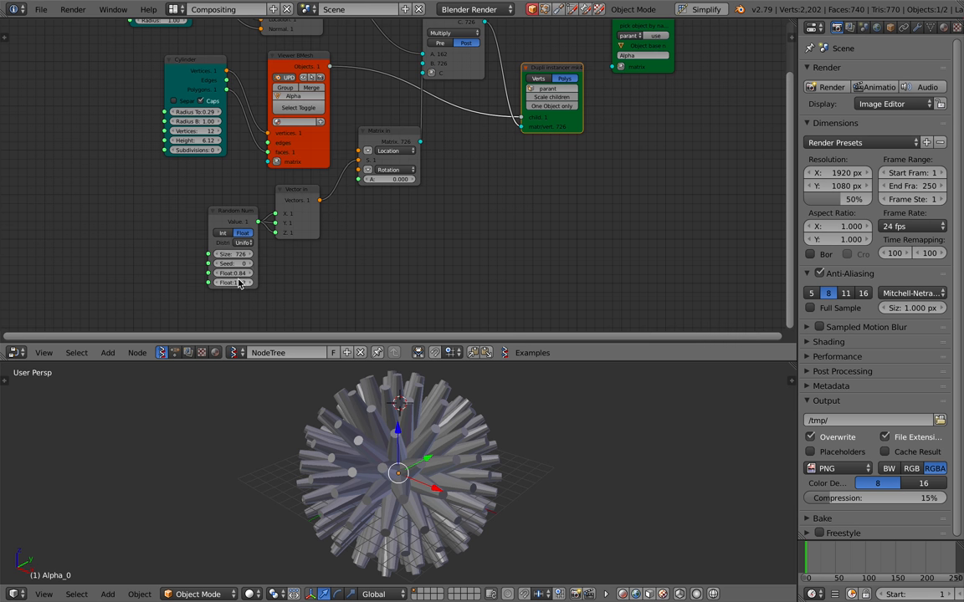
pyautogui.click(232, 281)
pyautogui.write('6.10')
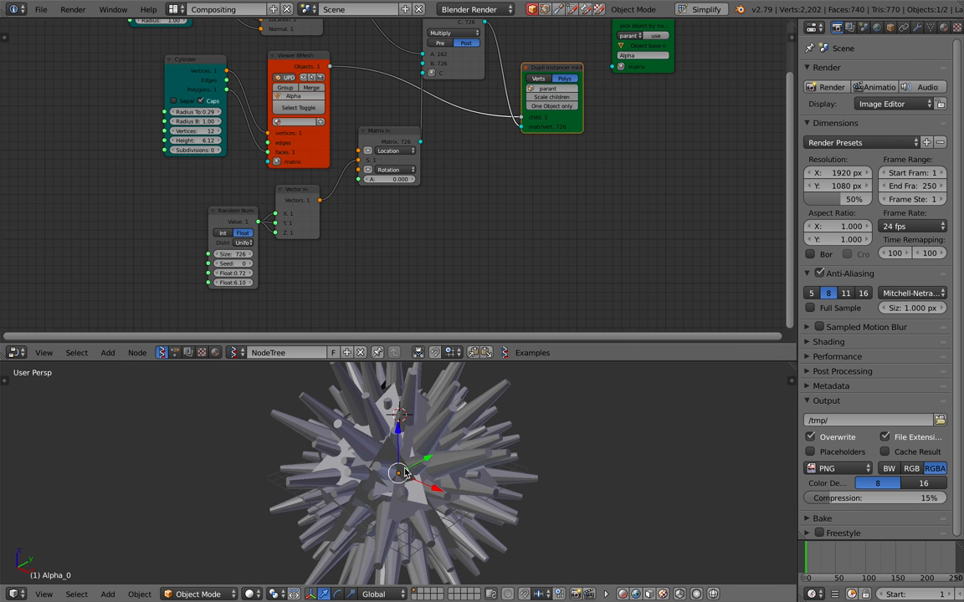
pyautogui.moveTo(401, 471); pyautogui.dragTo(455, 425)
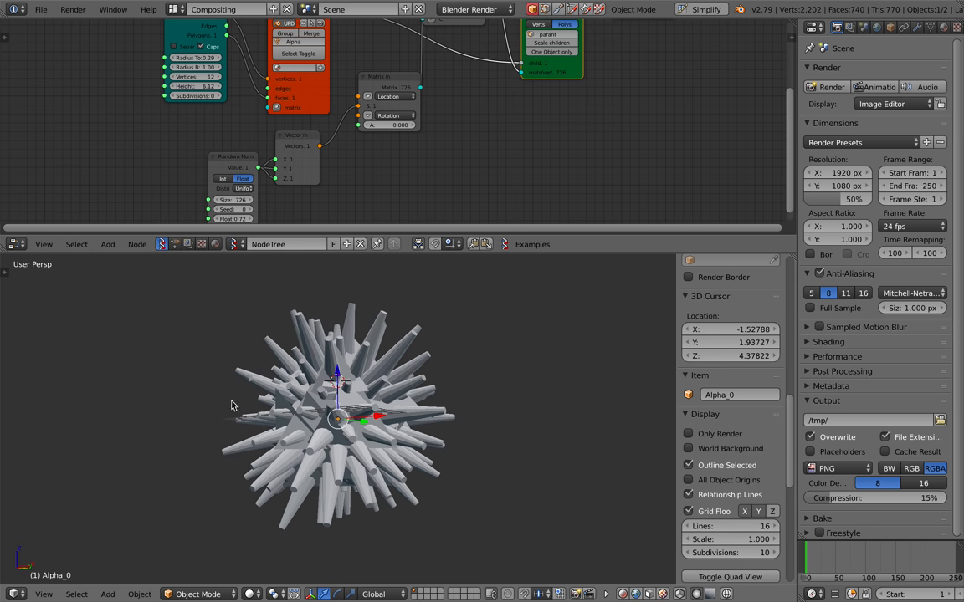
pyautogui.moveTo(234, 407); pyautogui.dragTo(409, 398)
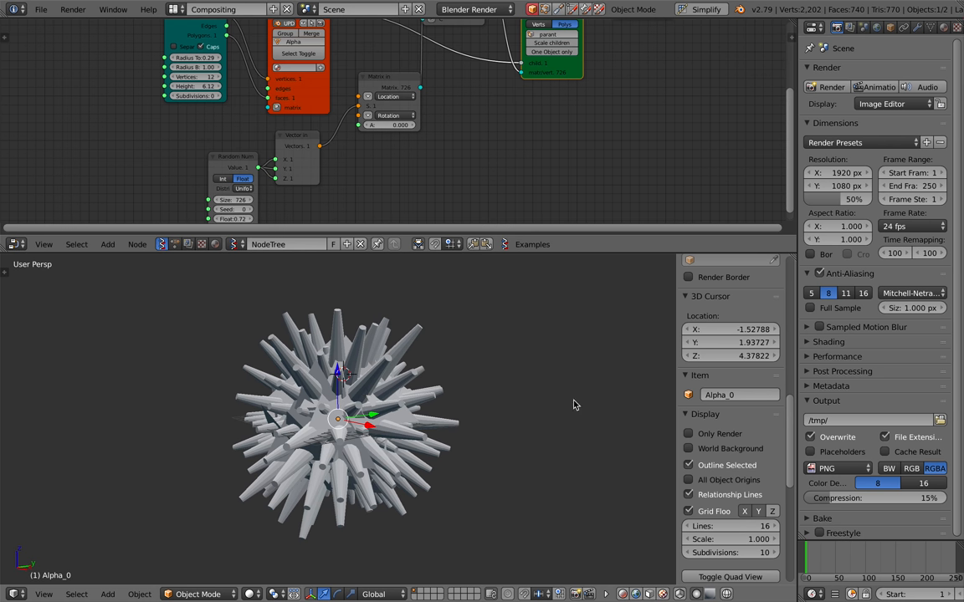
pyautogui.scroll(-3)
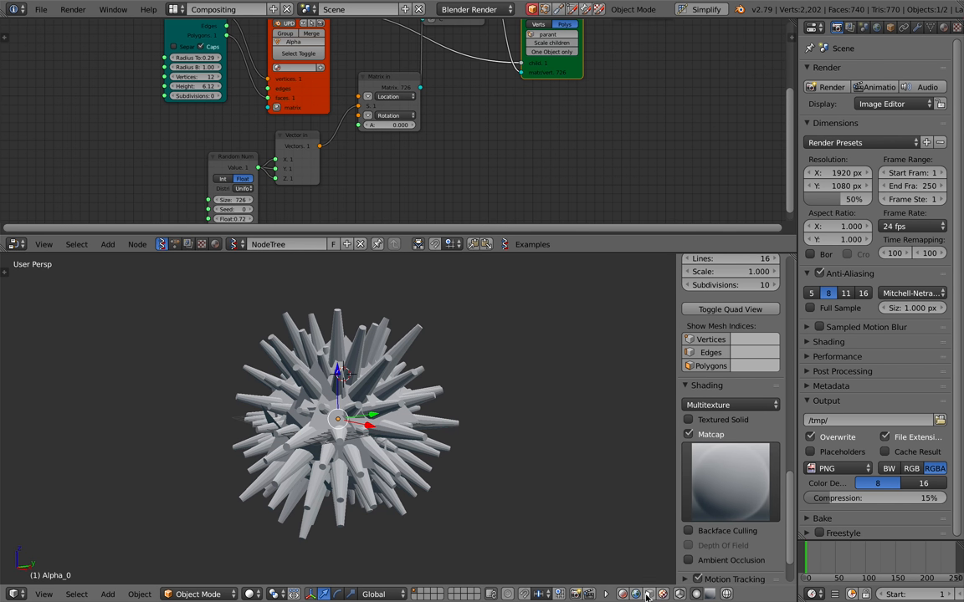
# Step: Preview Rendered shading and enable Environment Lighting in the World properties
pyautogui.click(646, 594)
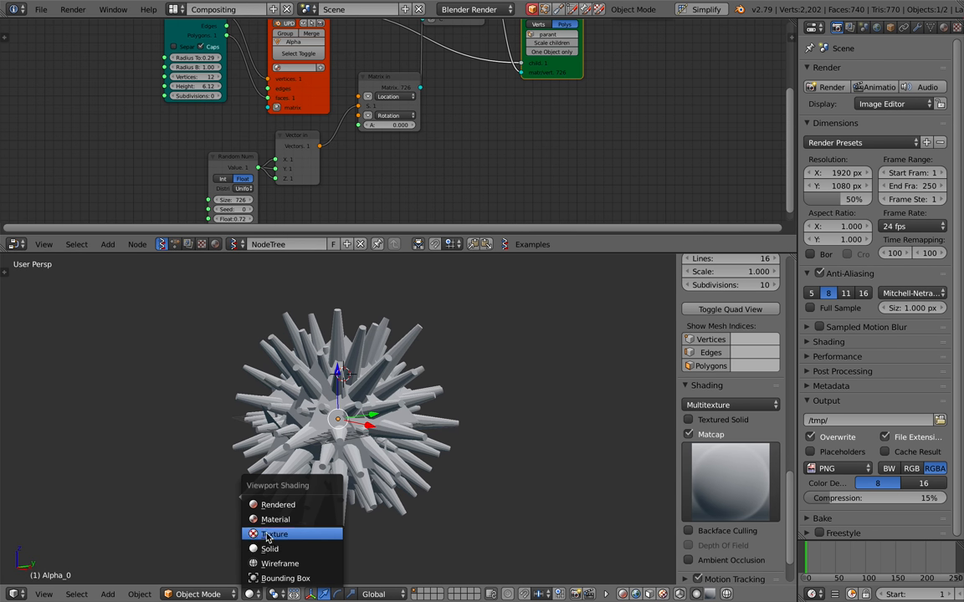
pyautogui.click(274, 534)
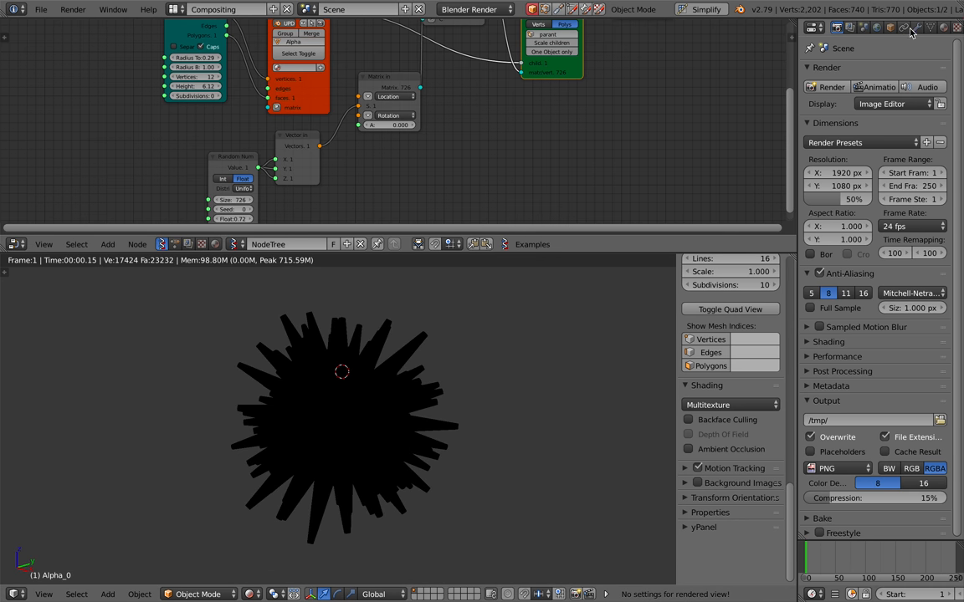
pyautogui.click(876, 27)
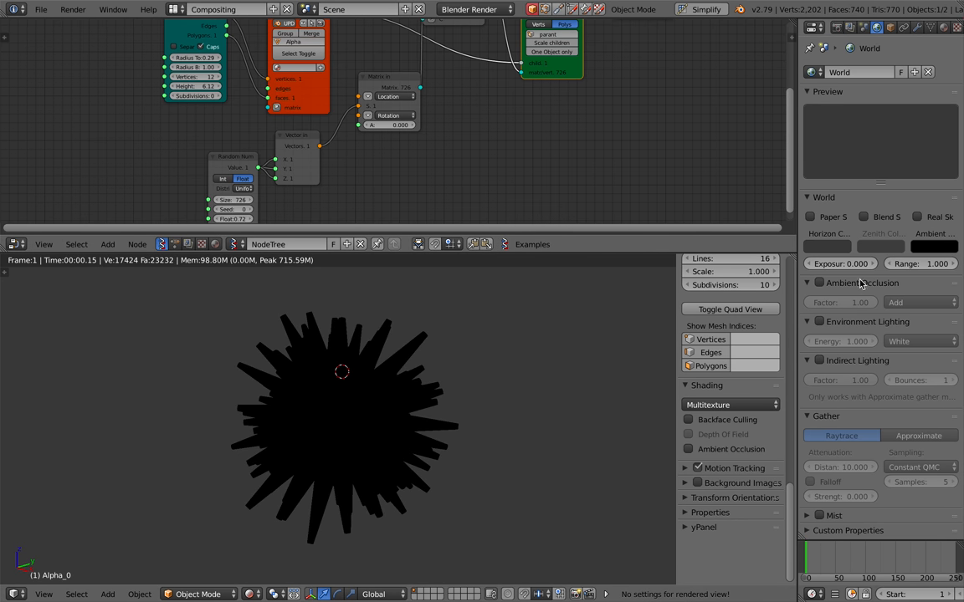
pyautogui.click(890, 27)
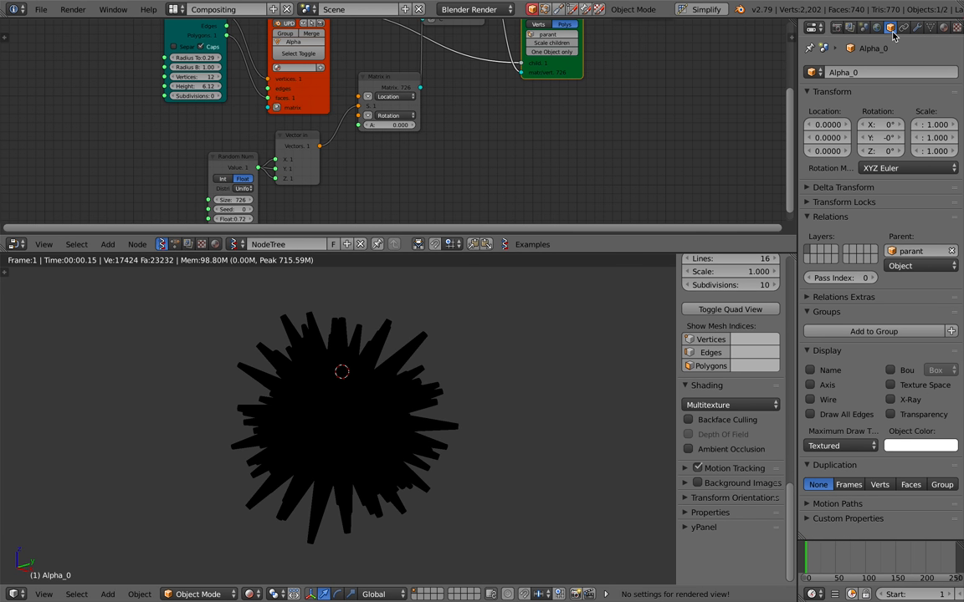
pyautogui.click(890, 27)
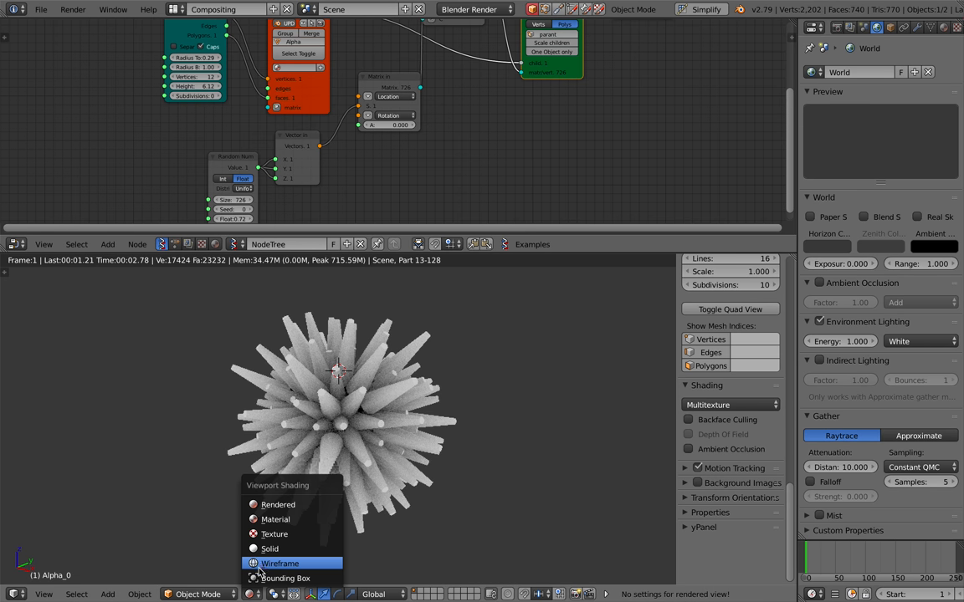
# Step: Cycle the viewport through Solid, Wireframe and Rendered to check the lit urchin, ending on Solid
pyautogui.click(275, 534)
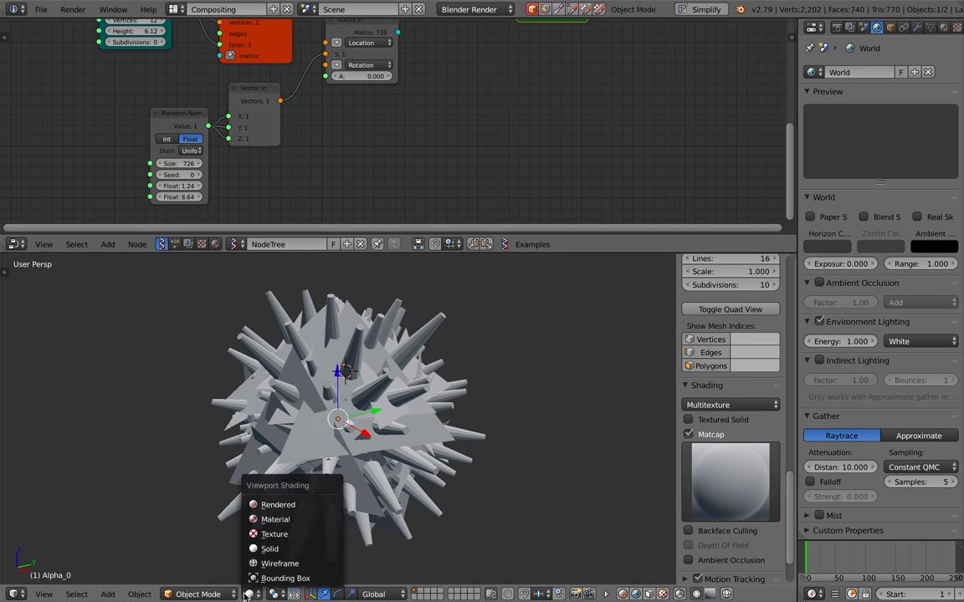
pyautogui.click(278, 505)
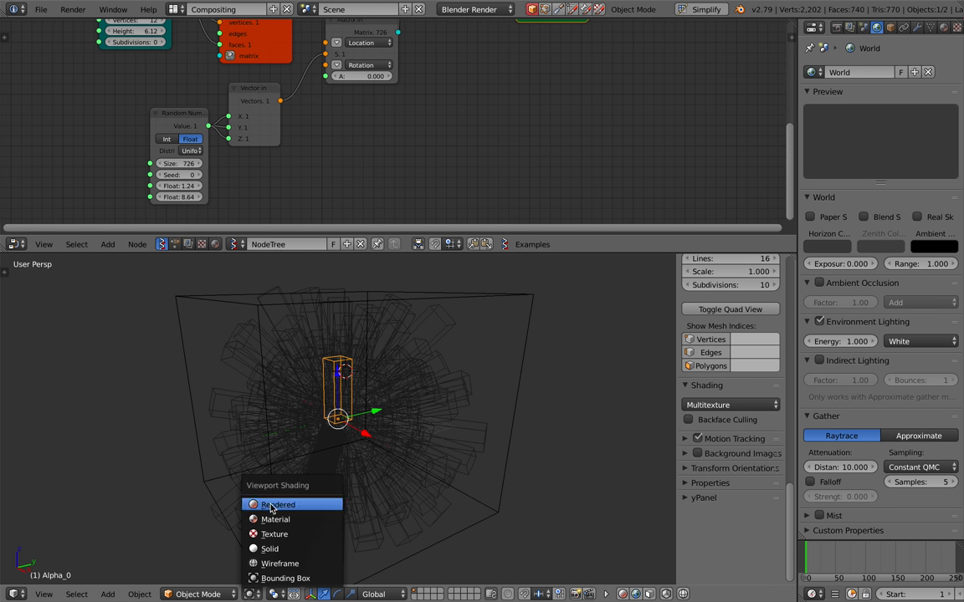
pyautogui.click(278, 504)
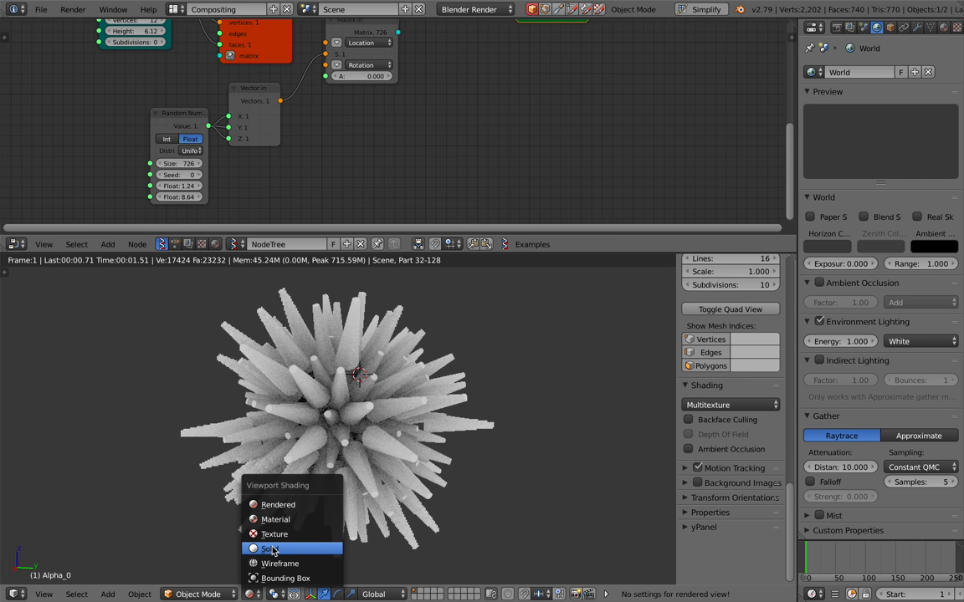
pyautogui.click(271, 549)
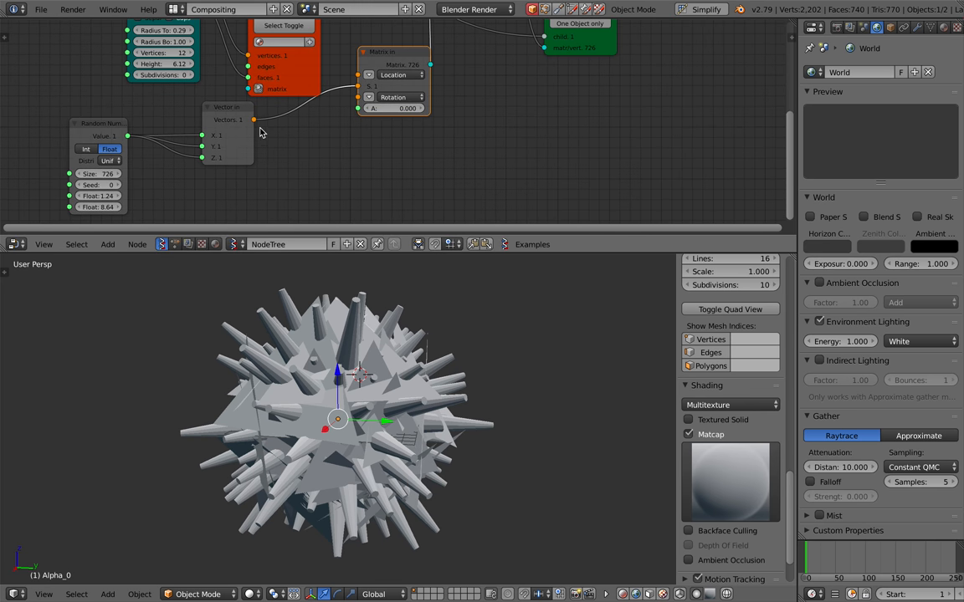
# Step: Reveal the scene hierarchy listing parent, parent_mesh and Alpha_0 beside the urchin
pyautogui.click(368, 97)
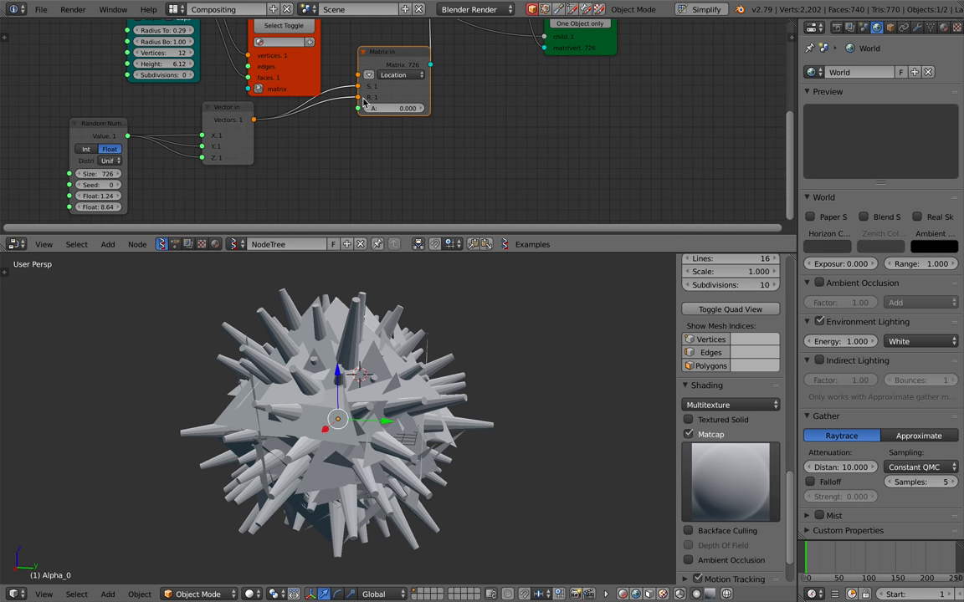
pyautogui.click(393, 97)
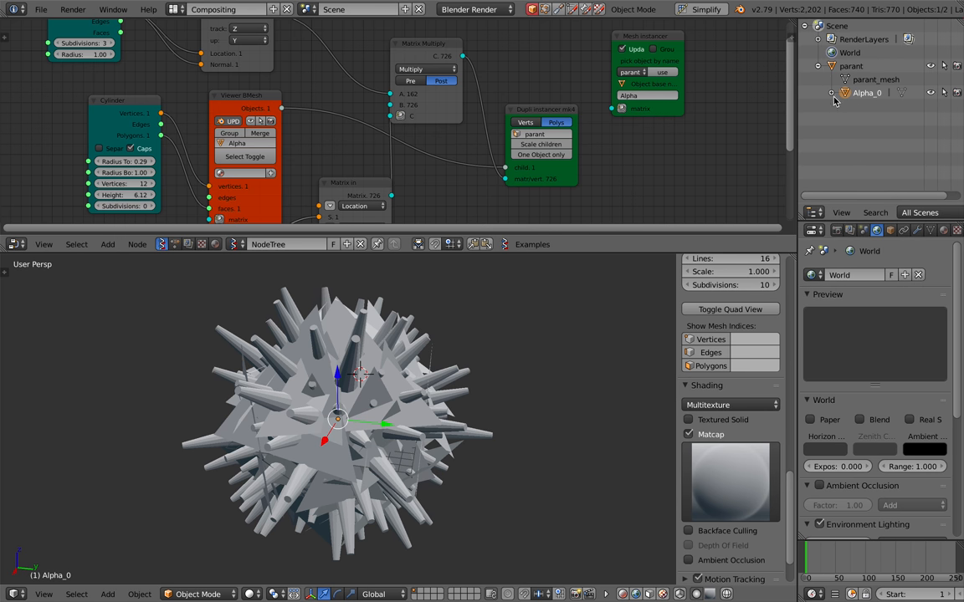
# Step: Export the urchin as sv_urchin_002.obj to the Desktop and start a new default scene
pyautogui.click(832, 92)
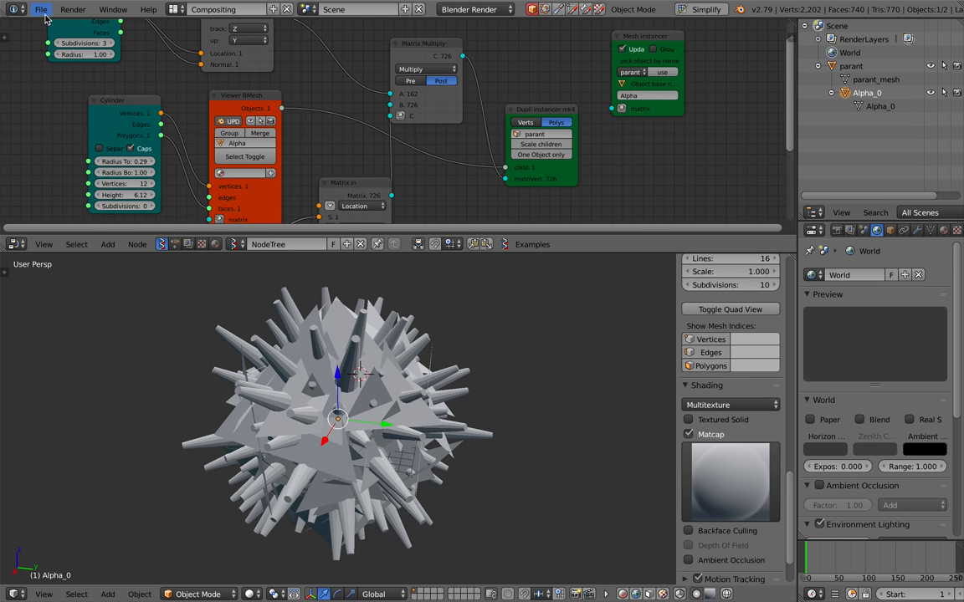
pyautogui.click(40, 10)
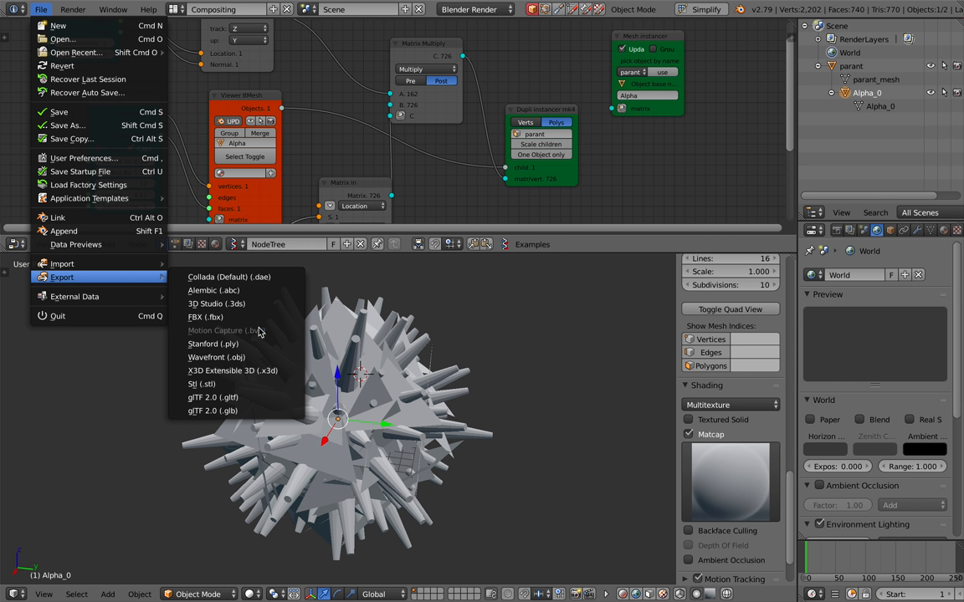
pyautogui.click(217, 358)
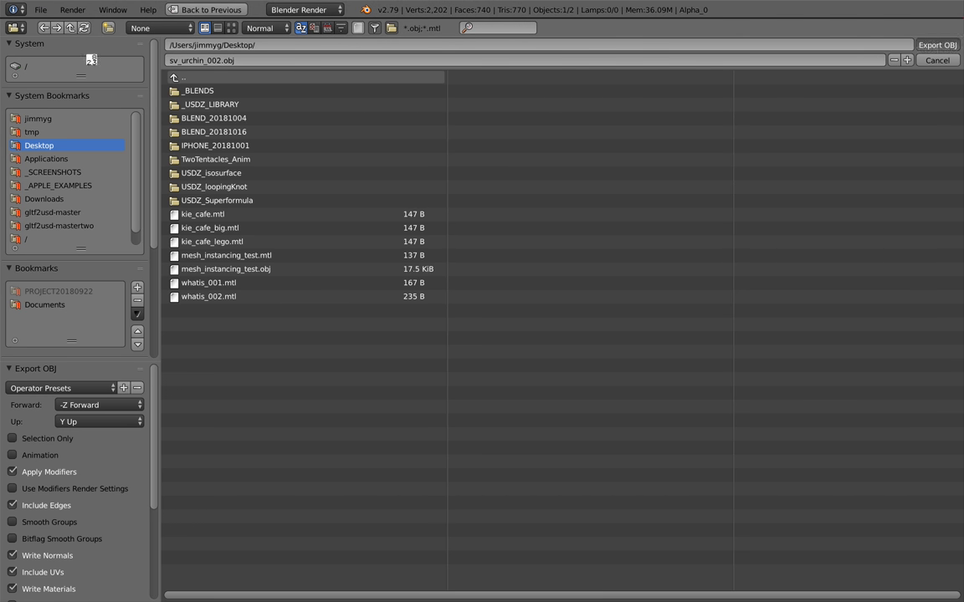
pyautogui.click(937, 60)
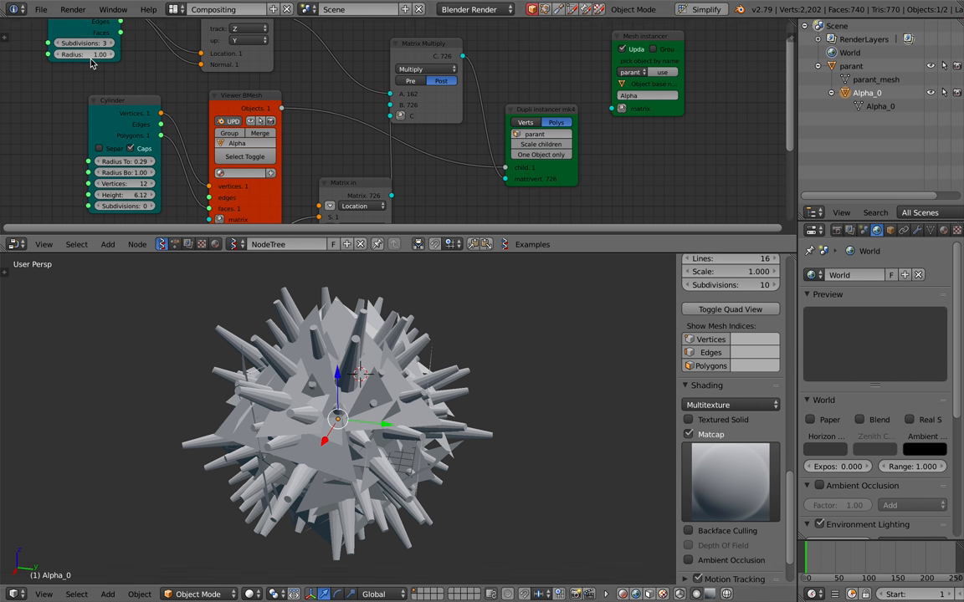
pyautogui.click(225, 10)
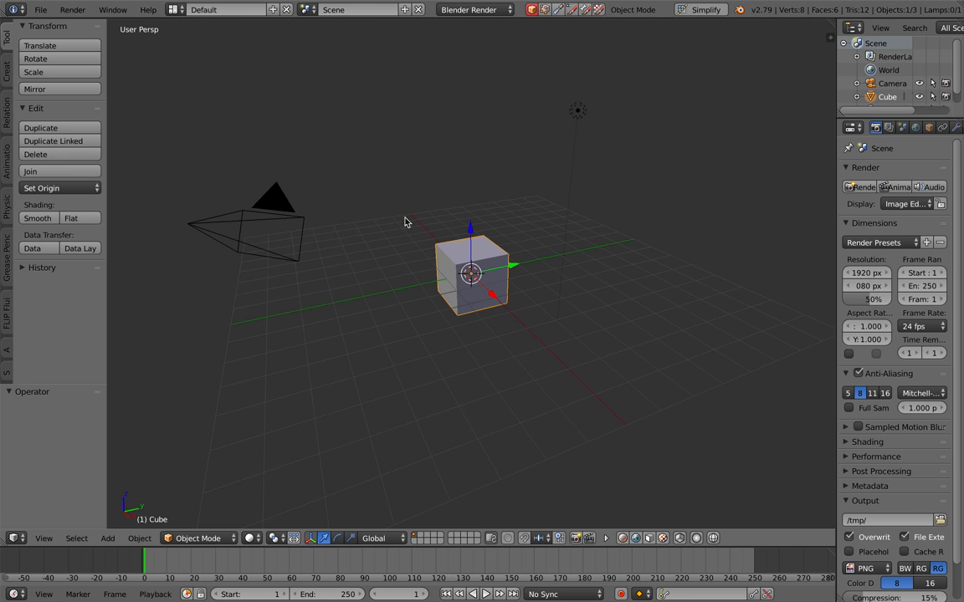
# Step: Clear the default objects and import sv_urchin_002.obj as the Alpha_0 urchin mesh
pyautogui.click(40, 10)
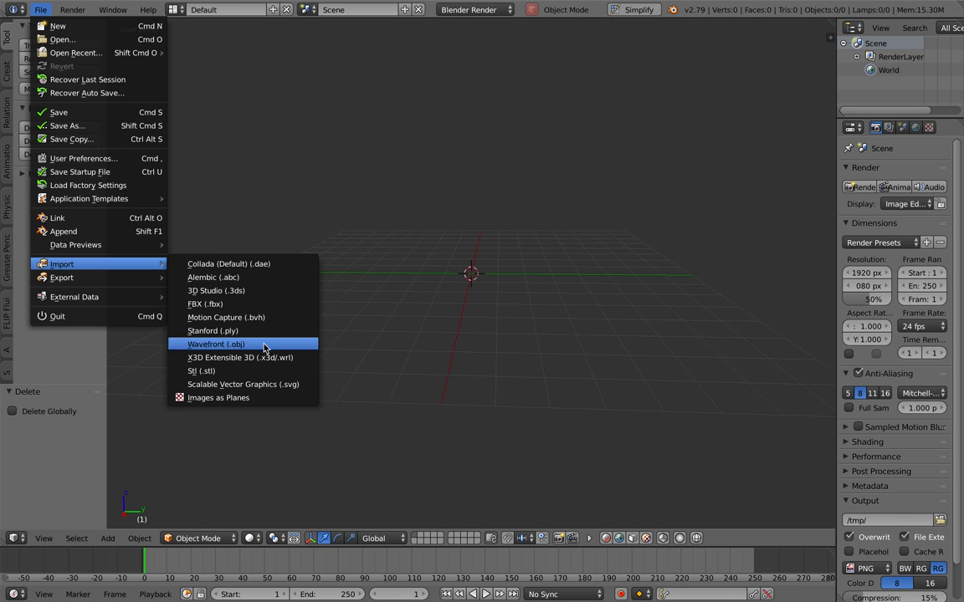
pyautogui.click(216, 344)
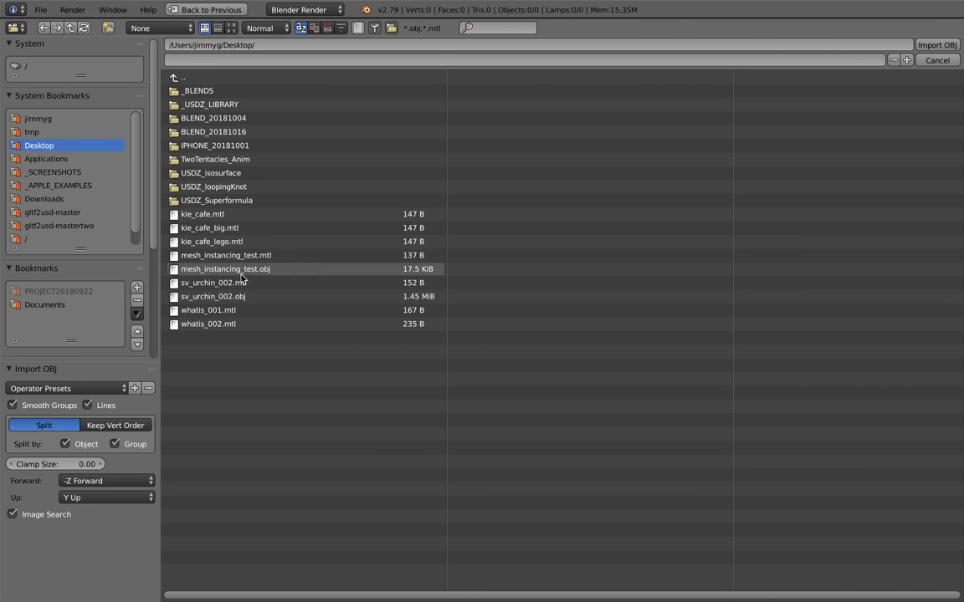
pyautogui.click(213, 297)
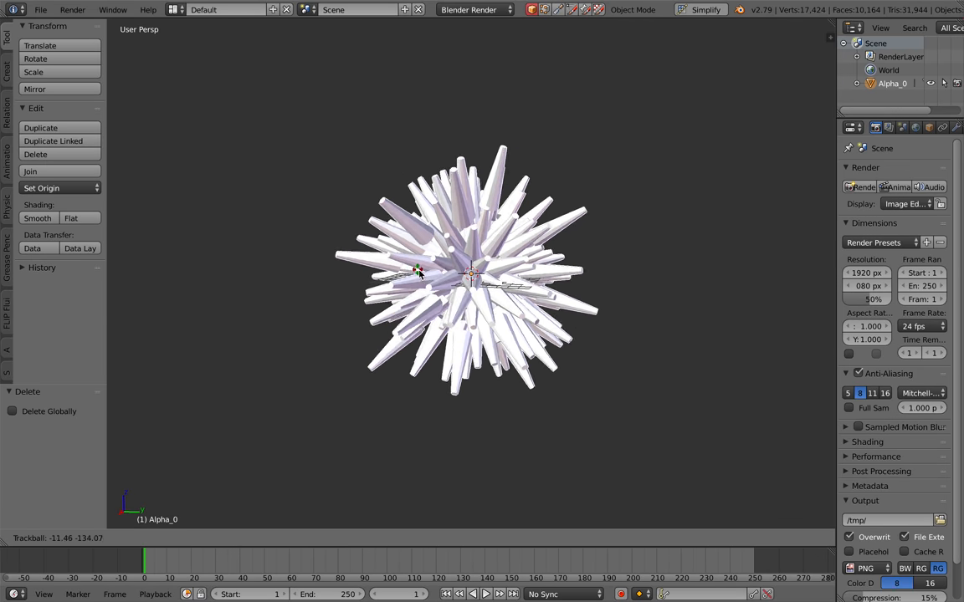
# Step: Zoom and orbit around the imported urchin to check its spikes came through intact
pyautogui.moveTo(418, 271); pyautogui.dragTo(477, 268)
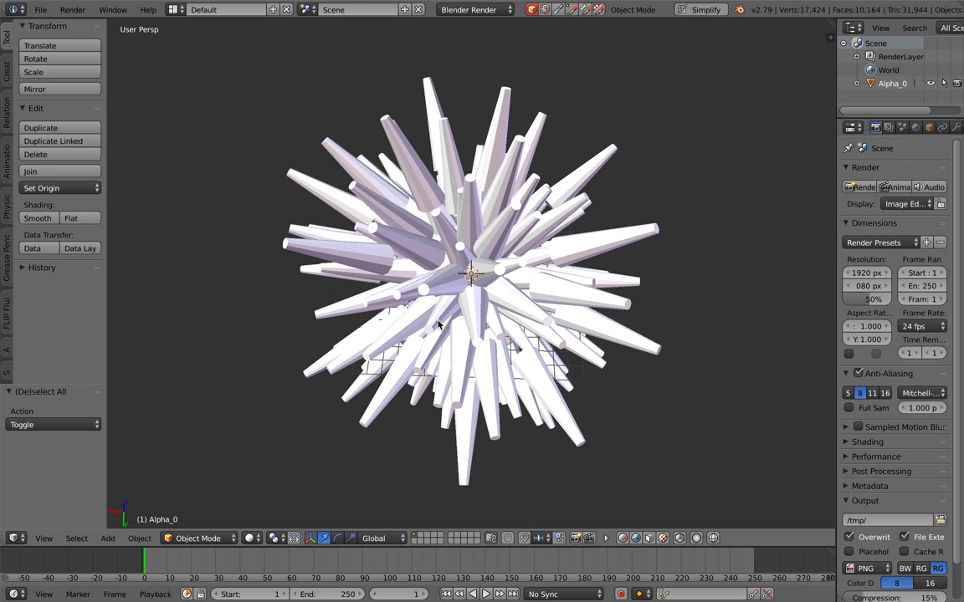
pyautogui.moveTo(439, 325); pyautogui.dragTo(506, 321)
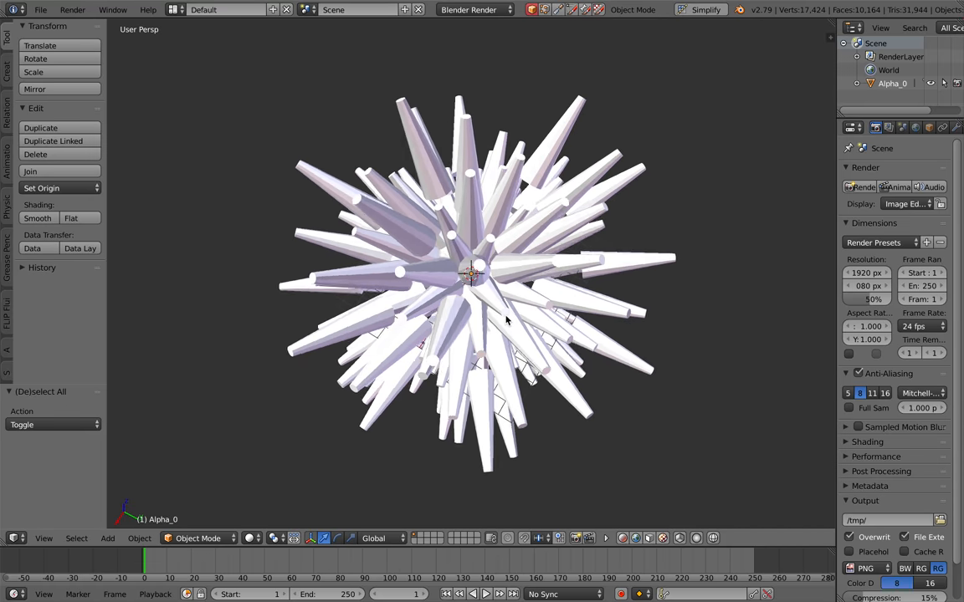
pyautogui.moveTo(505, 321); pyautogui.dragTo(458, 306)
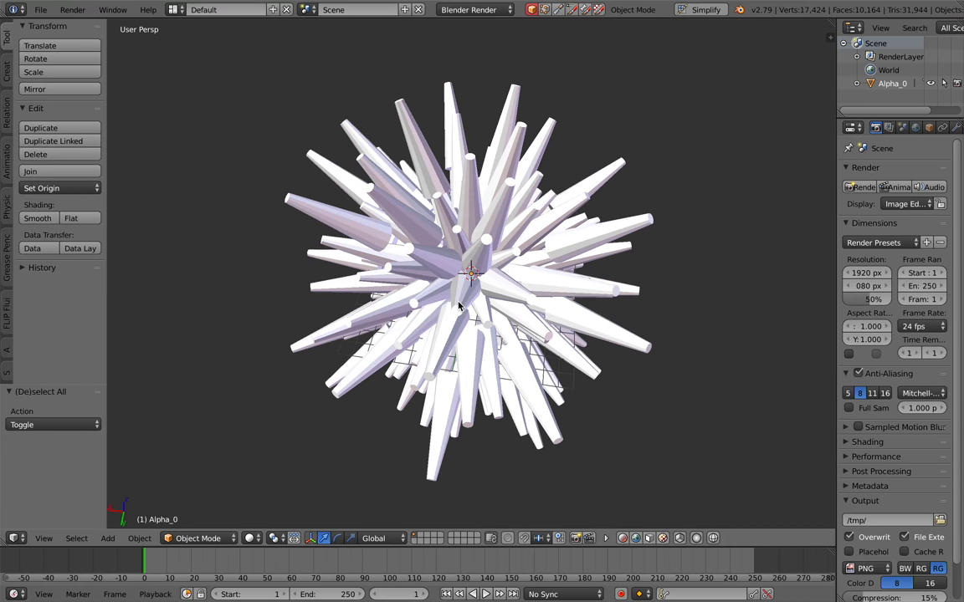
pyautogui.click(40, 10)
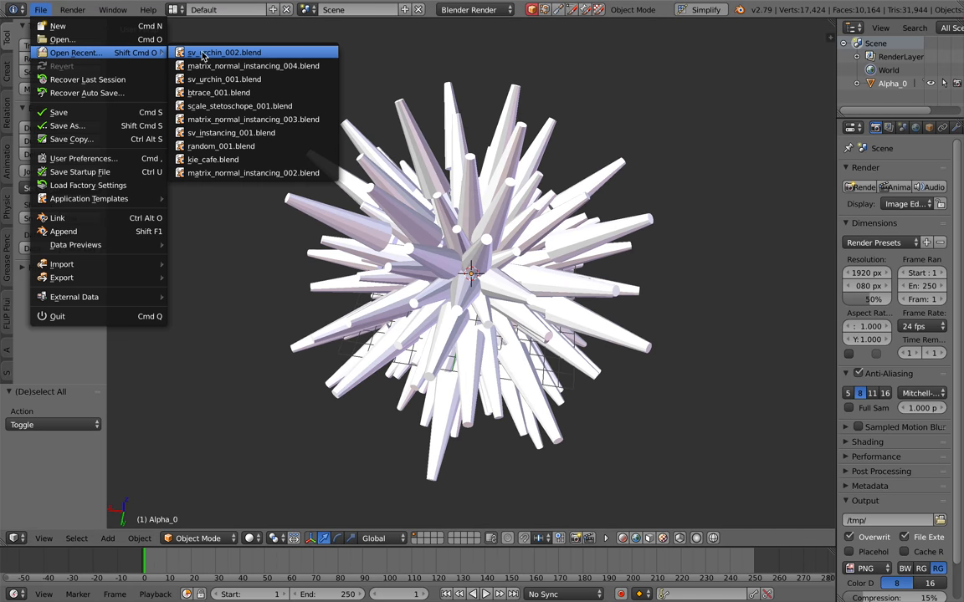
pyautogui.moveTo(63, 40)
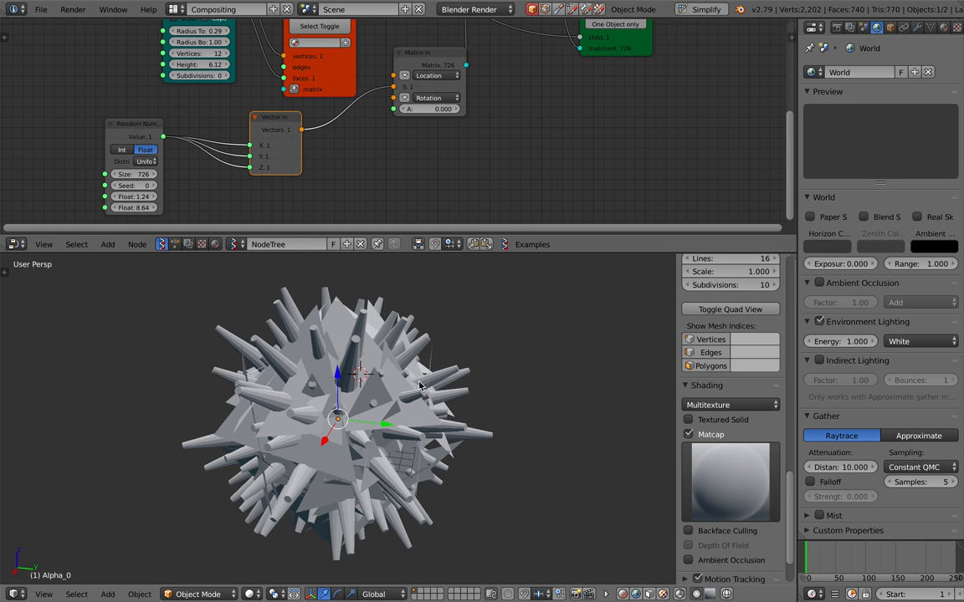
# Step: Toggle the Dupli instancer between Verts and Polys to place cylinders on faces
pyautogui.moveTo(419, 385); pyautogui.dragTo(432, 426)
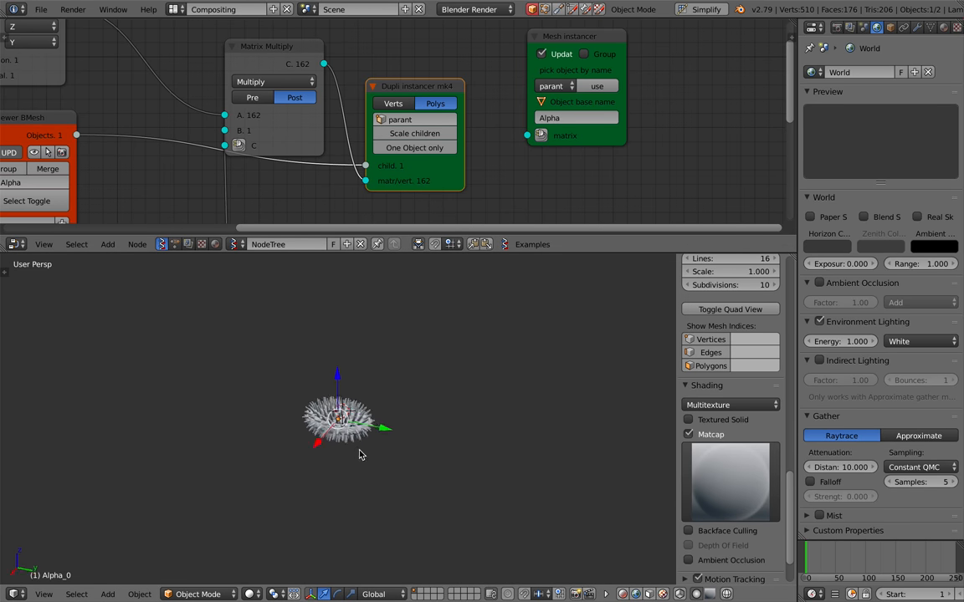
pyautogui.click(435, 103)
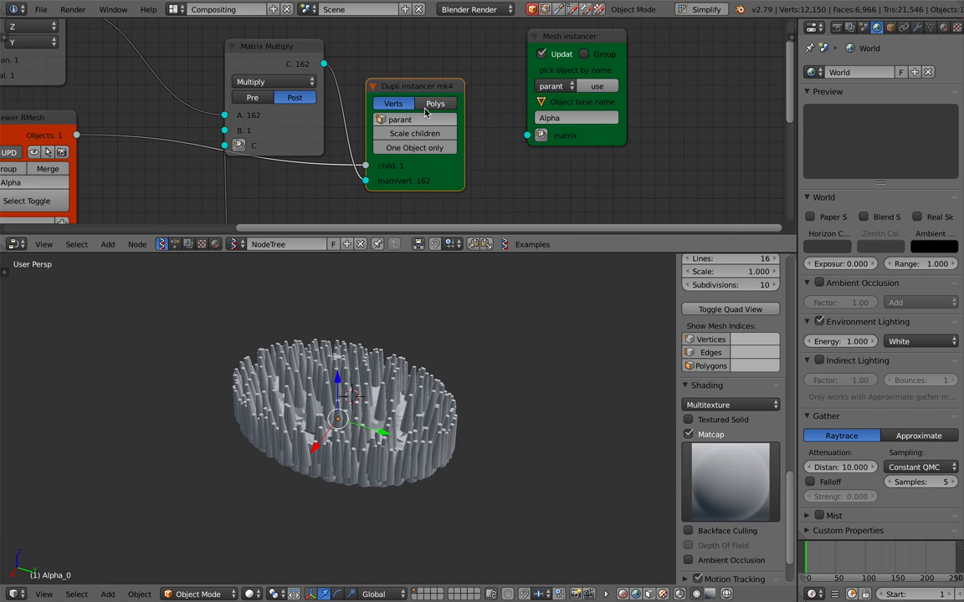
pyautogui.click(435, 103)
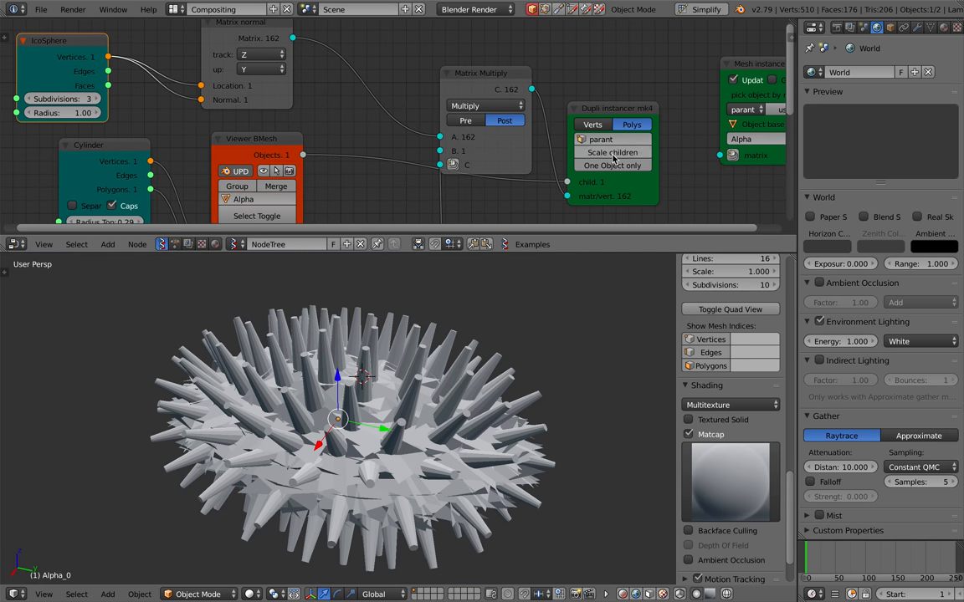
pyautogui.click(612, 152)
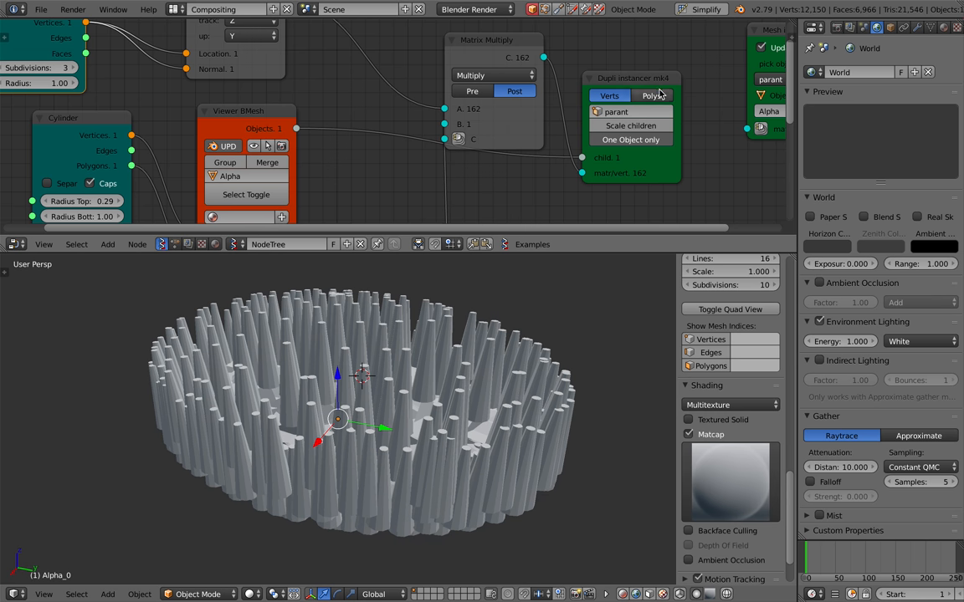
pyautogui.click(651, 96)
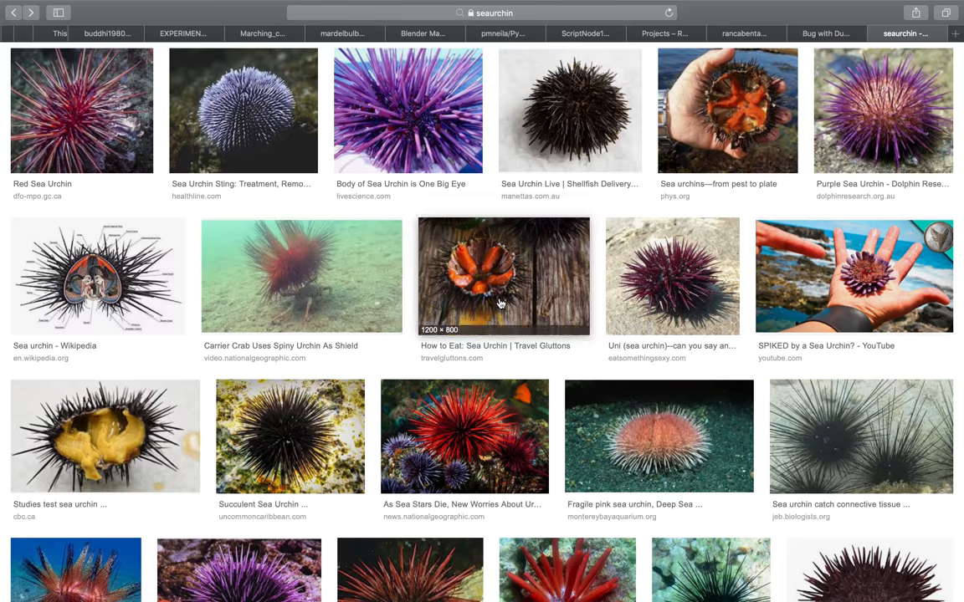
# Step: Scroll through the seaurchin image results for reference photos
pyautogui.scroll(-3)
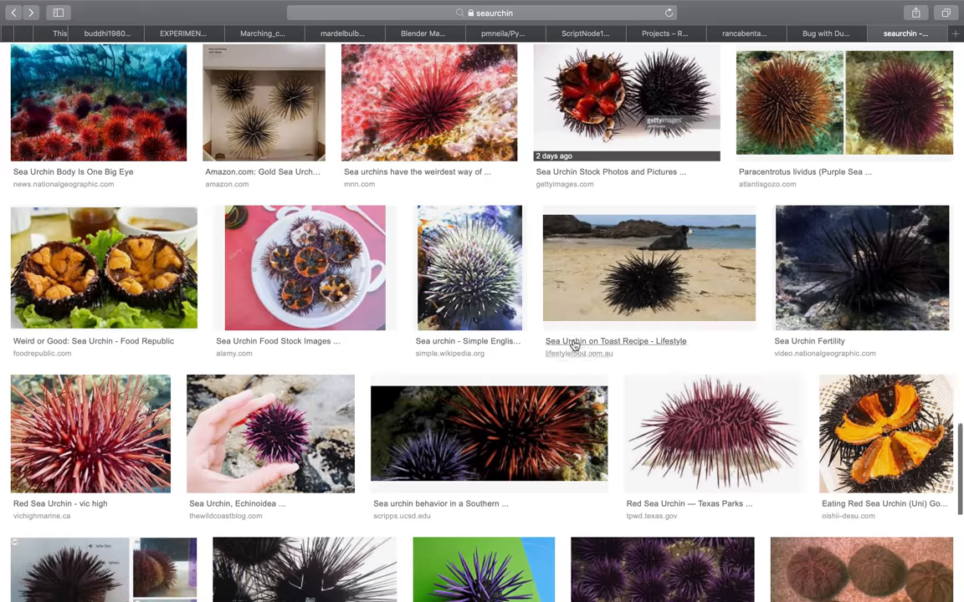
pyautogui.click(673, 73)
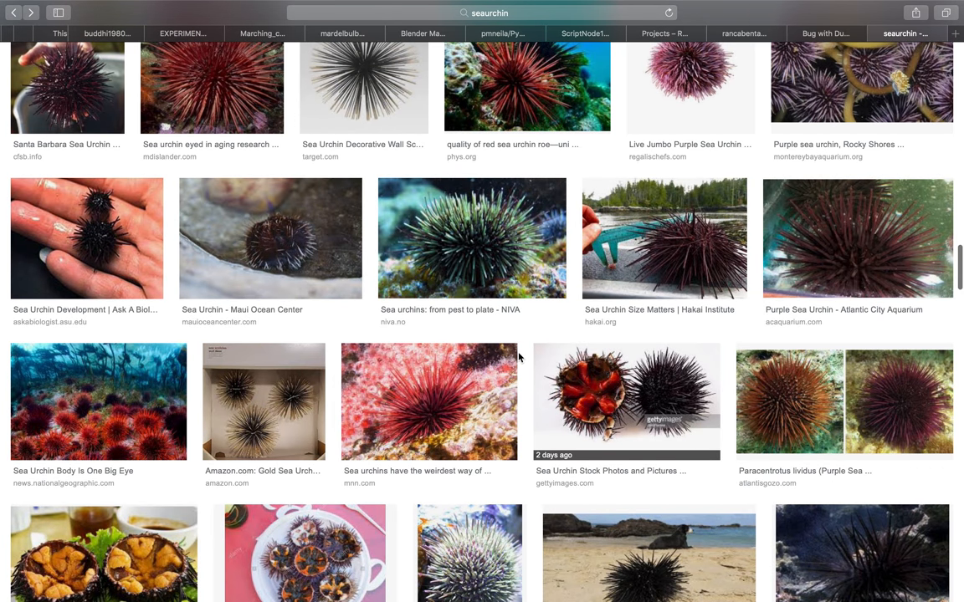
pyautogui.scroll(-3)
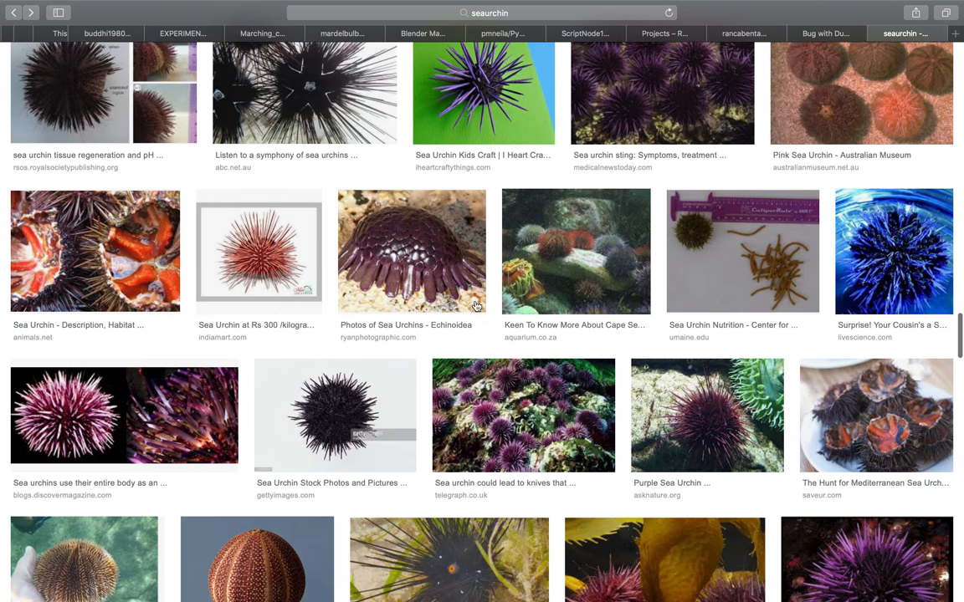
pyautogui.scroll(-3)
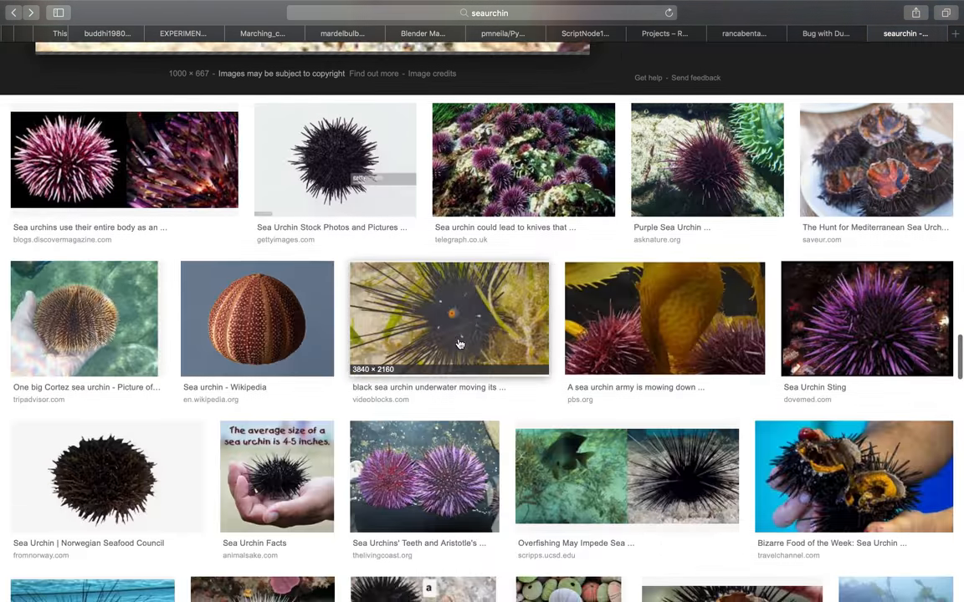
pyautogui.scroll(-3)
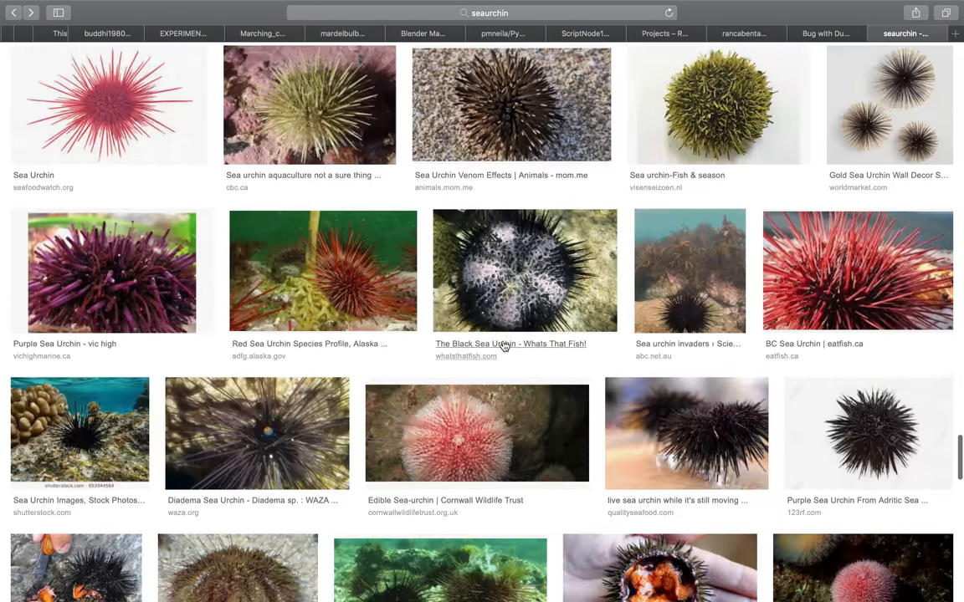
pyautogui.scroll(-3)
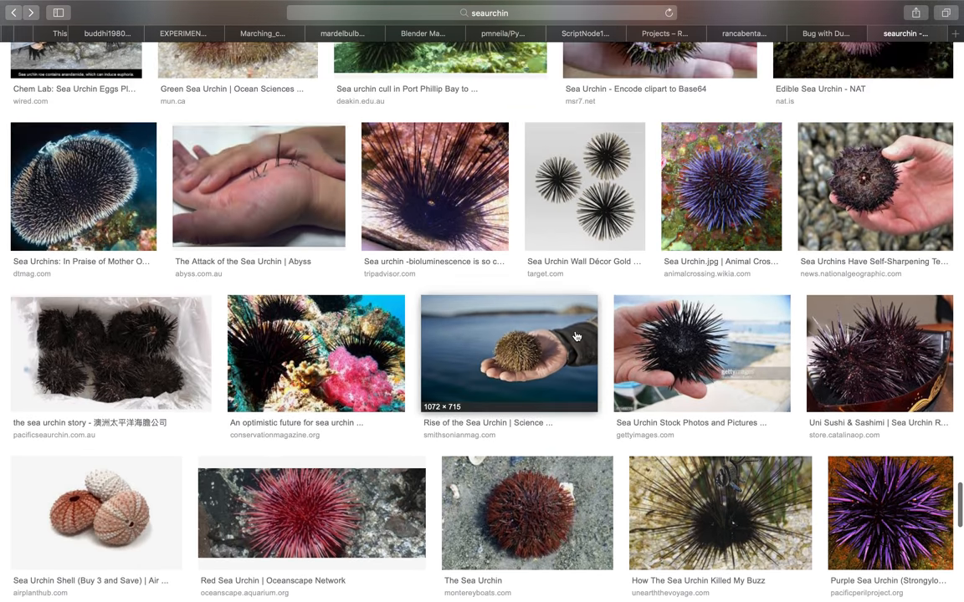
pyautogui.scroll(-3)
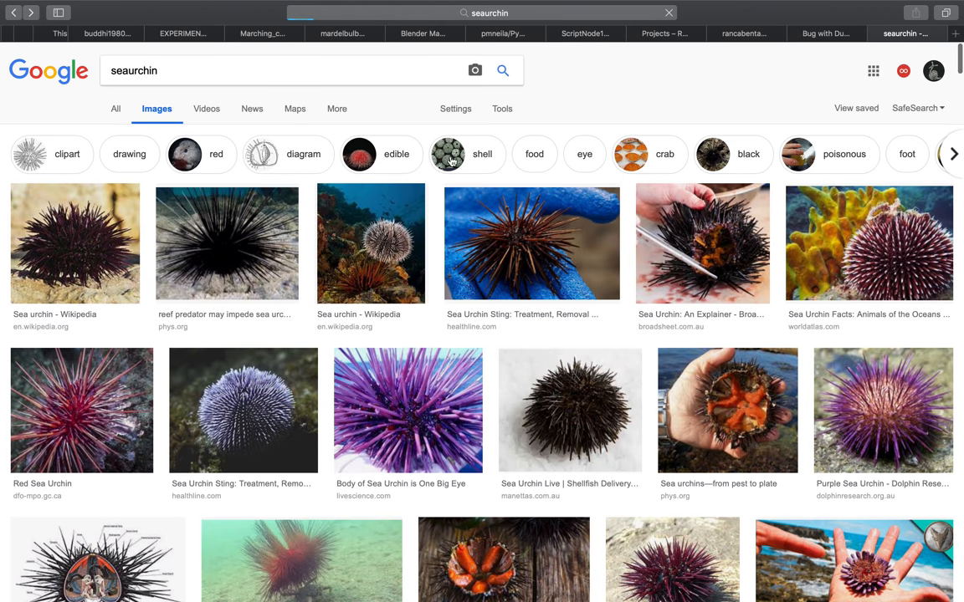
# Step: Filter the results with the 'shell' chip to show bare urchin shells
pyautogui.click(482, 154)
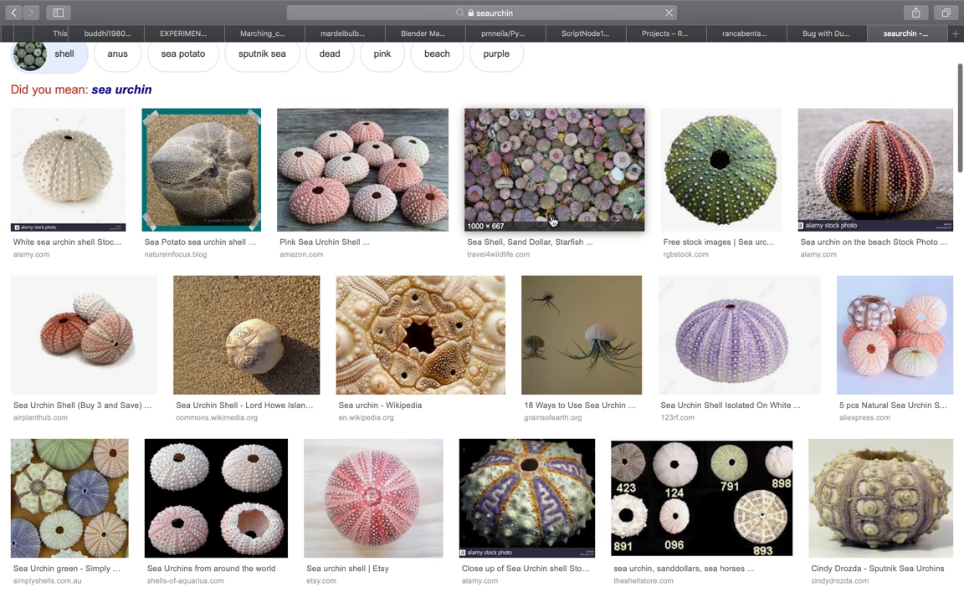
pyautogui.scroll(-3)
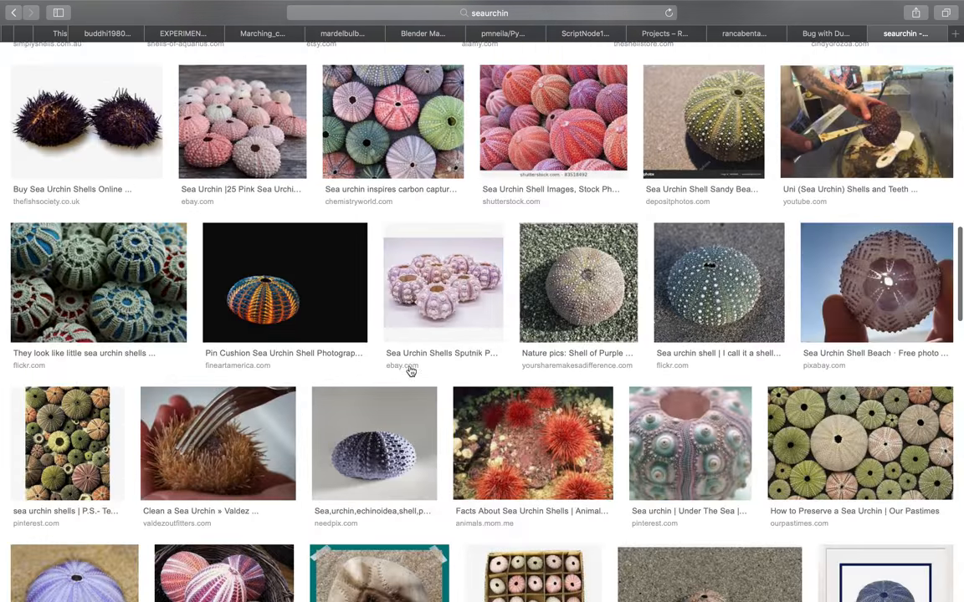